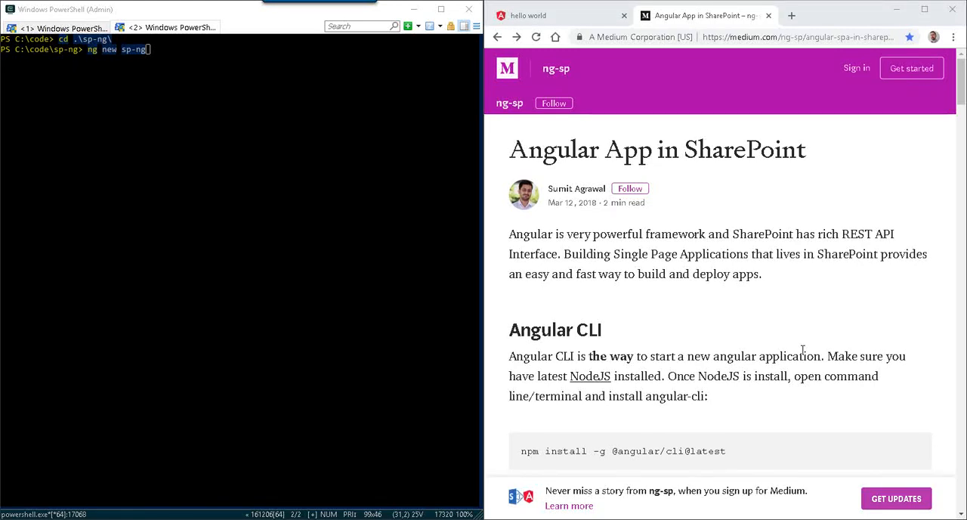
pyautogui.moveTo(686, 321)
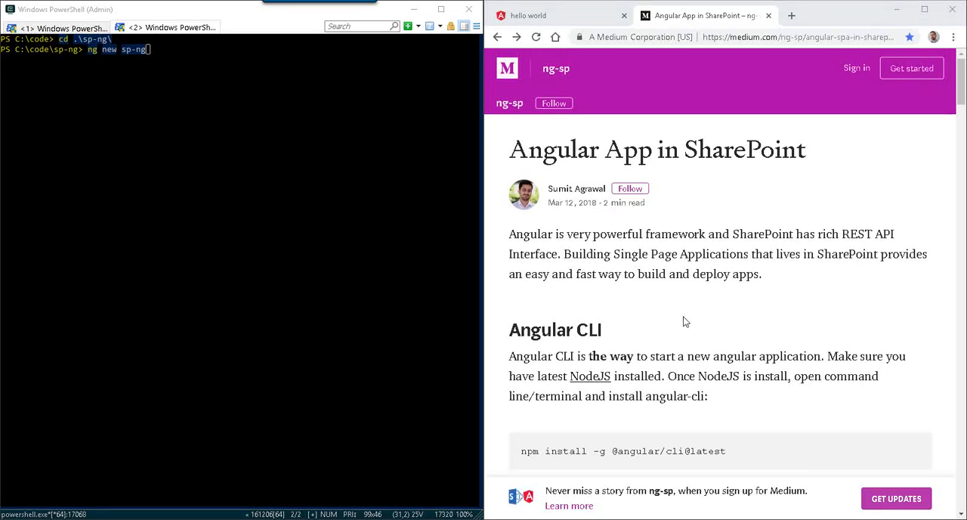
# Rerun ng serve for hello-world in PowerShell, then switch over to Visual Studio Code
pyautogui.scroll(-3)
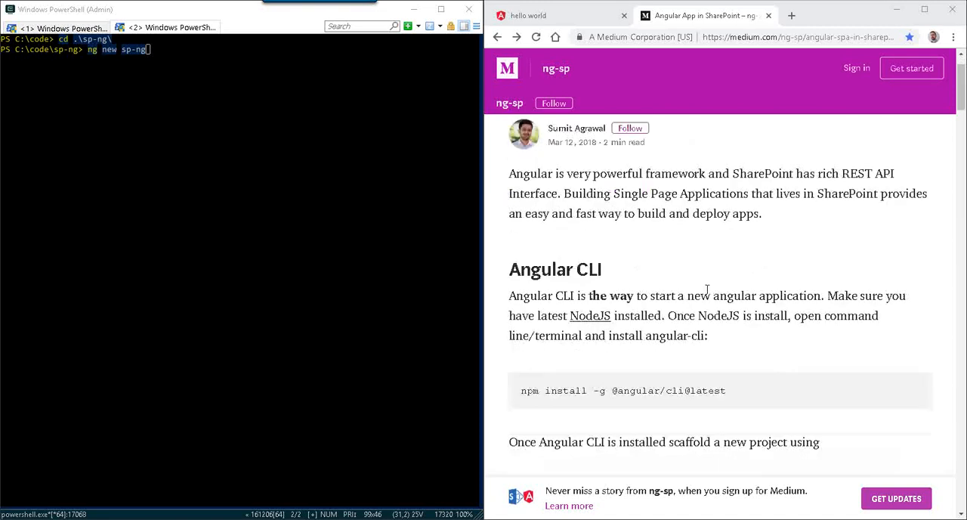
pyautogui.scroll(-3)
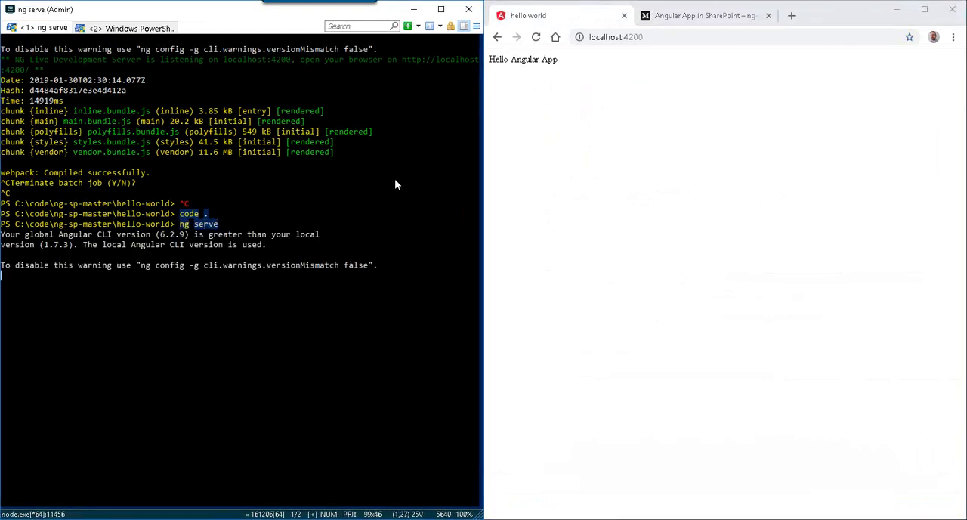
pyautogui.moveTo(412, 254)
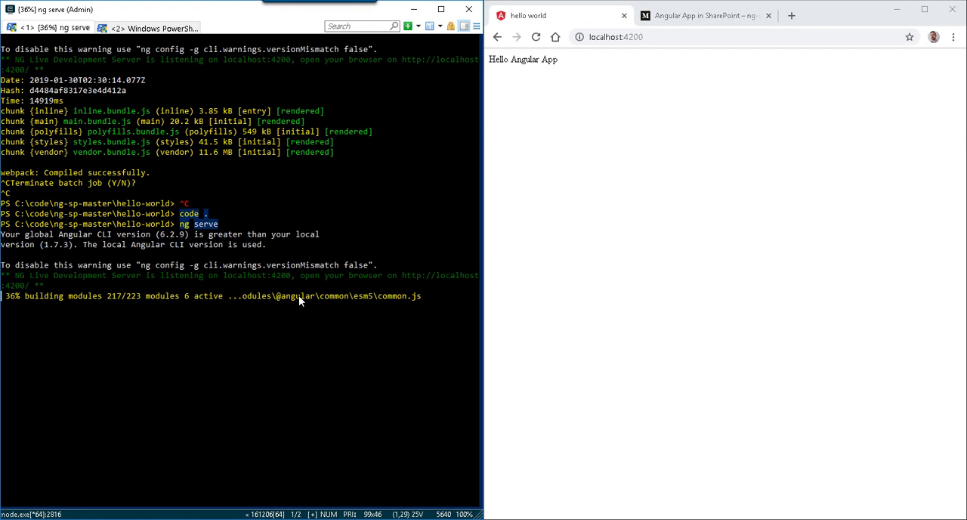
pyautogui.press('alt+tab')
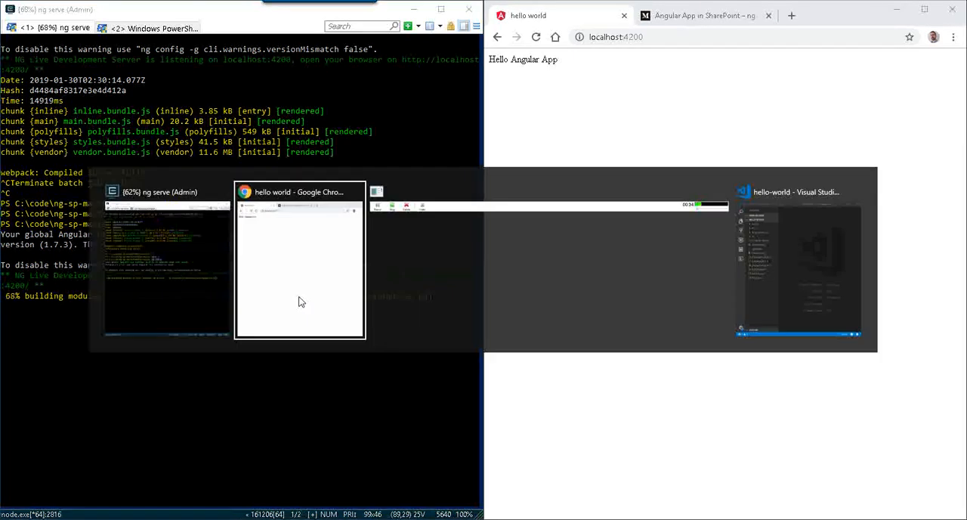
# Expand src/app in the hello-world Explorer and review app.module.ts and sp.service.ts's rxjs/Rx Observable import
pyautogui.click(798, 260)
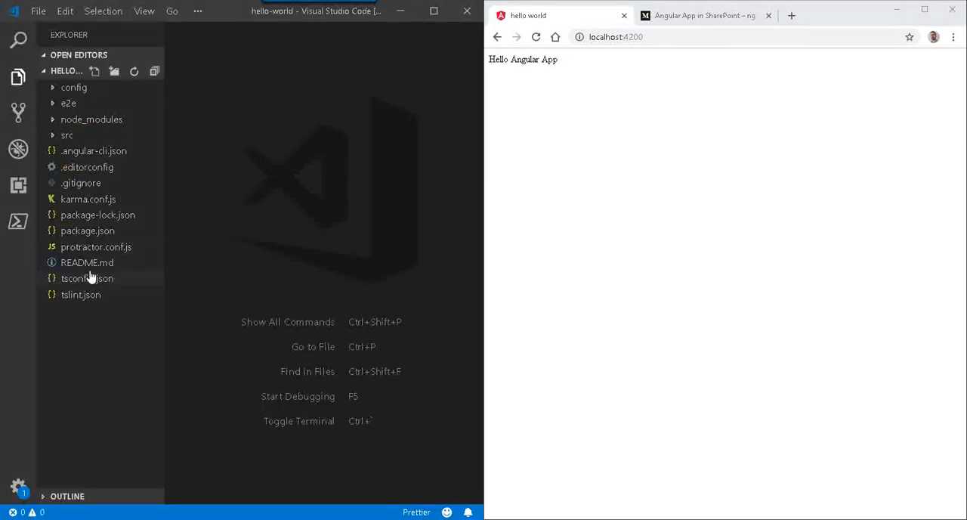
pyautogui.click(66, 134)
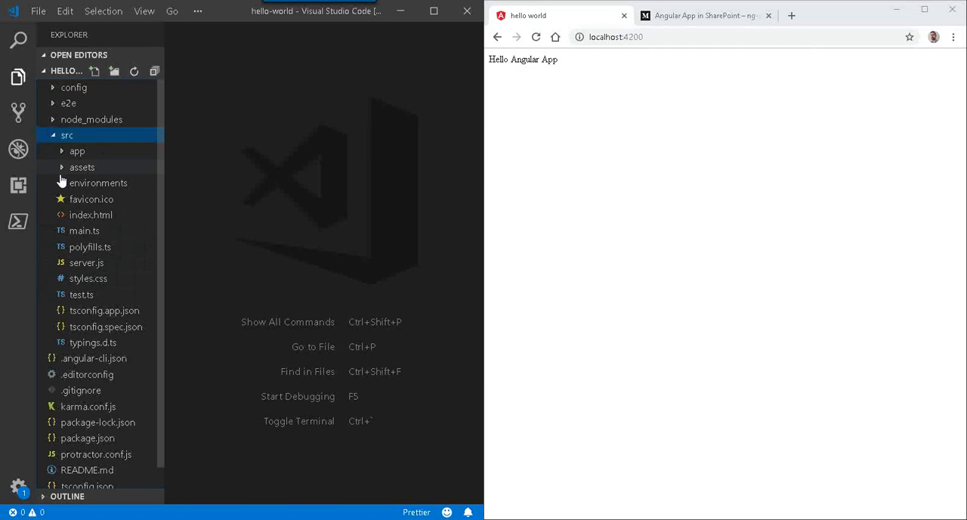
pyautogui.click(91, 118)
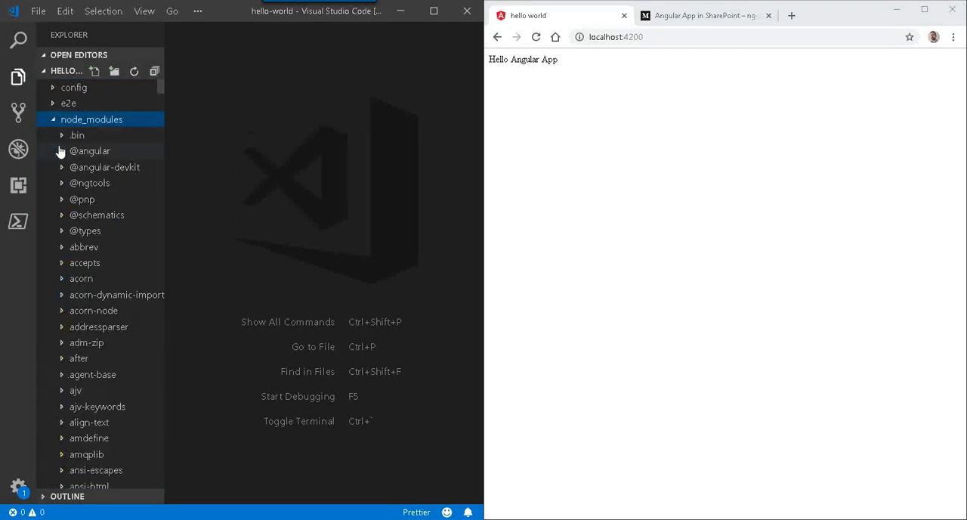
pyautogui.click(91, 119)
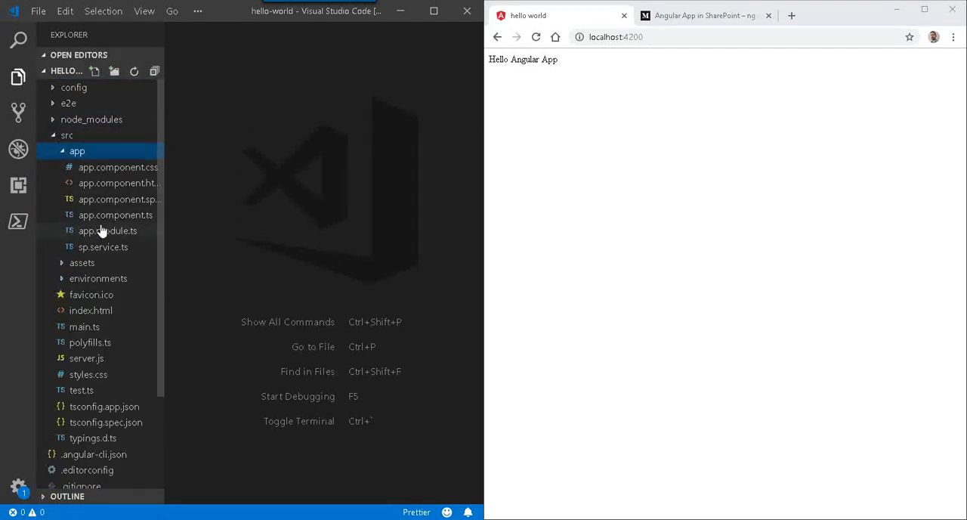
pyautogui.click(105, 229)
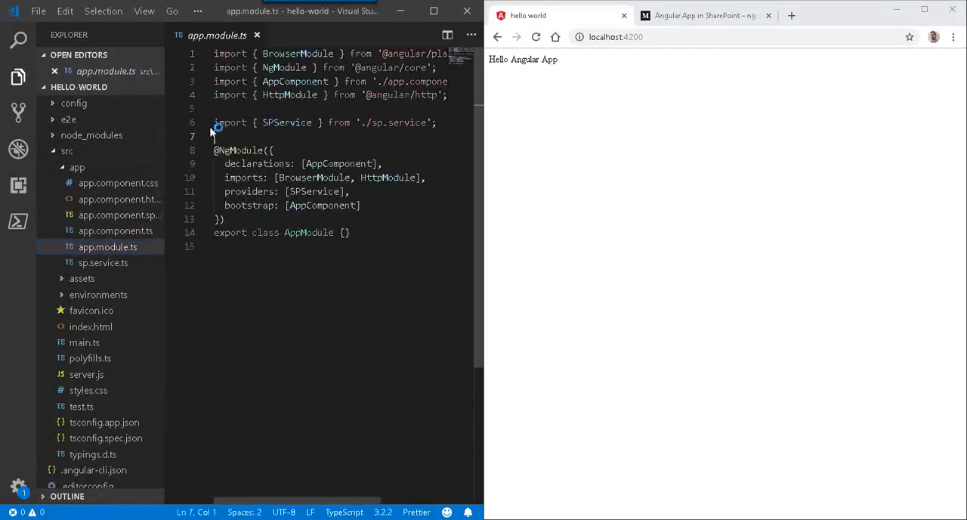
pyautogui.click(103, 263)
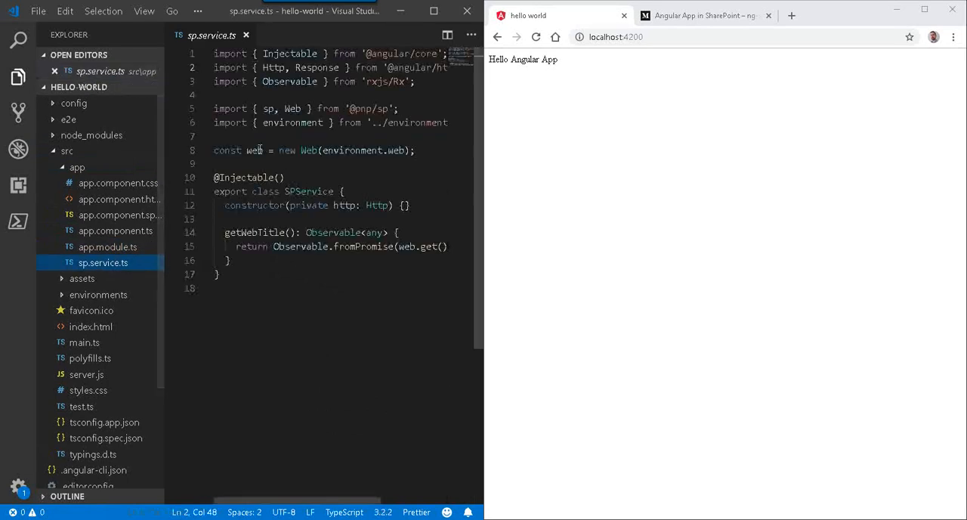
pyautogui.moveTo(214, 108); pyautogui.dragTo(448, 122)
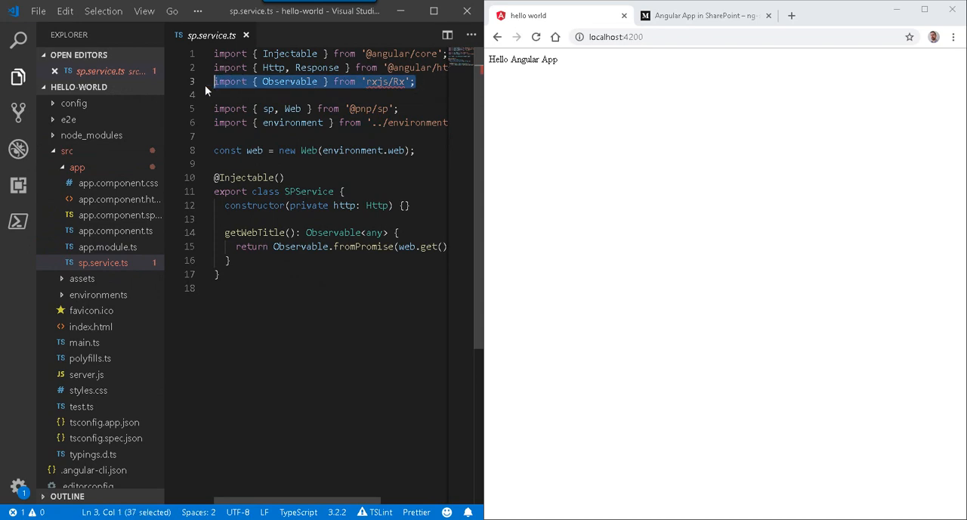
pyautogui.moveTo(356, 163)
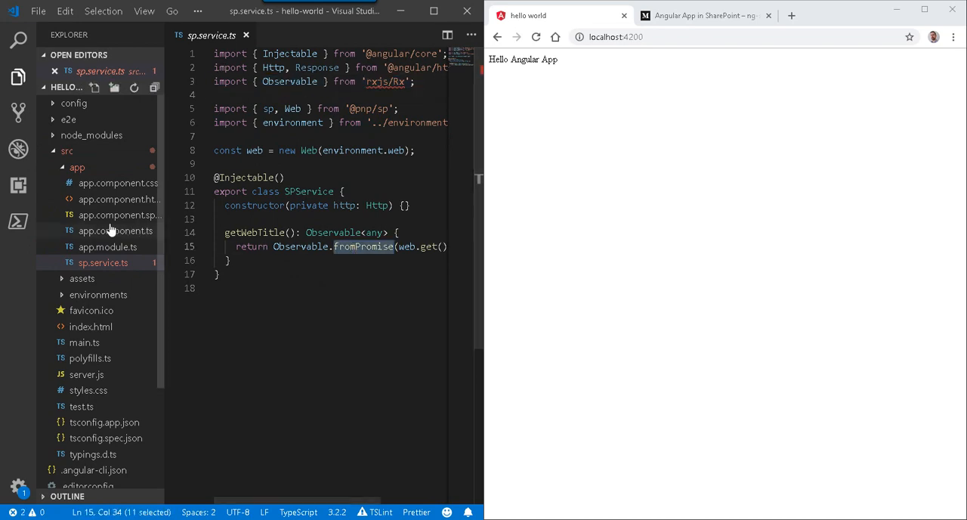
# Review app.component.ts and app.module.ts, return to sp.service.ts, then bring up the Angular-in-SharePoint article
pyautogui.click(115, 230)
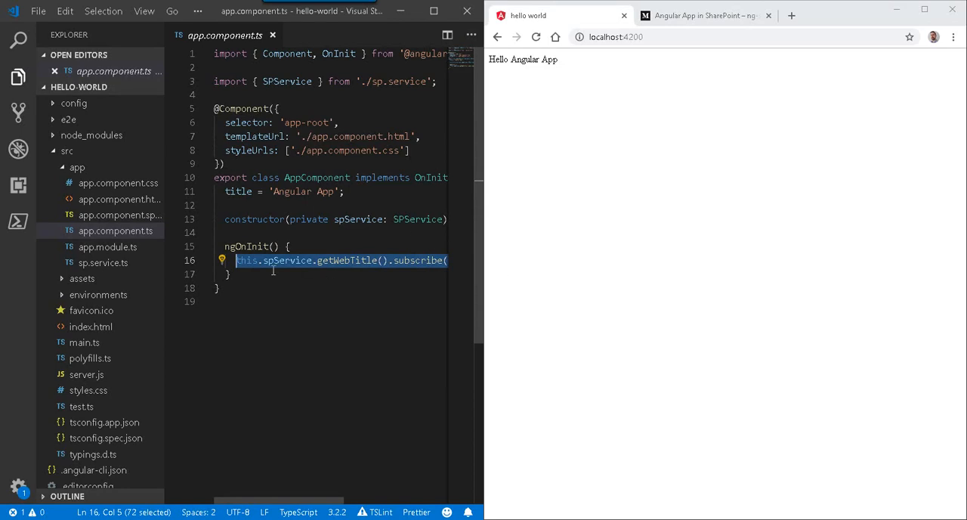
pyautogui.click(107, 247)
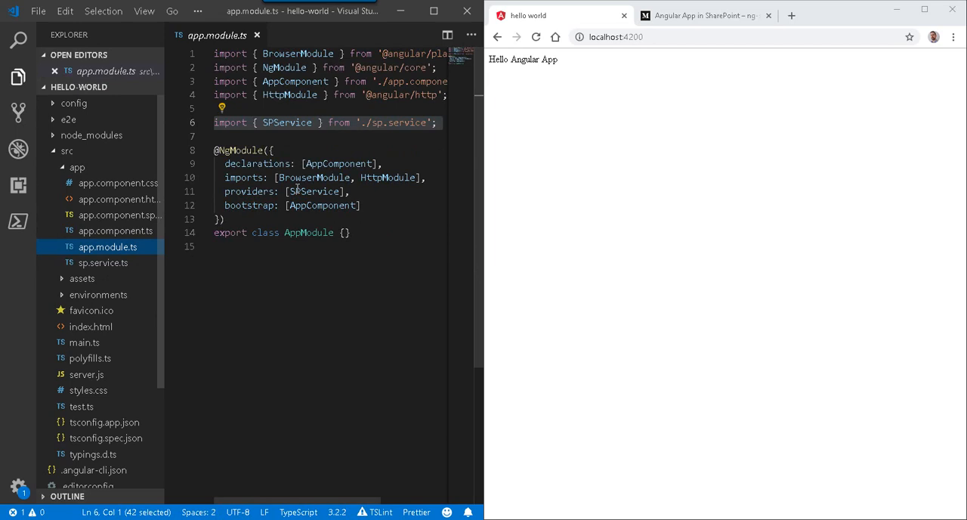
pyautogui.click(115, 230)
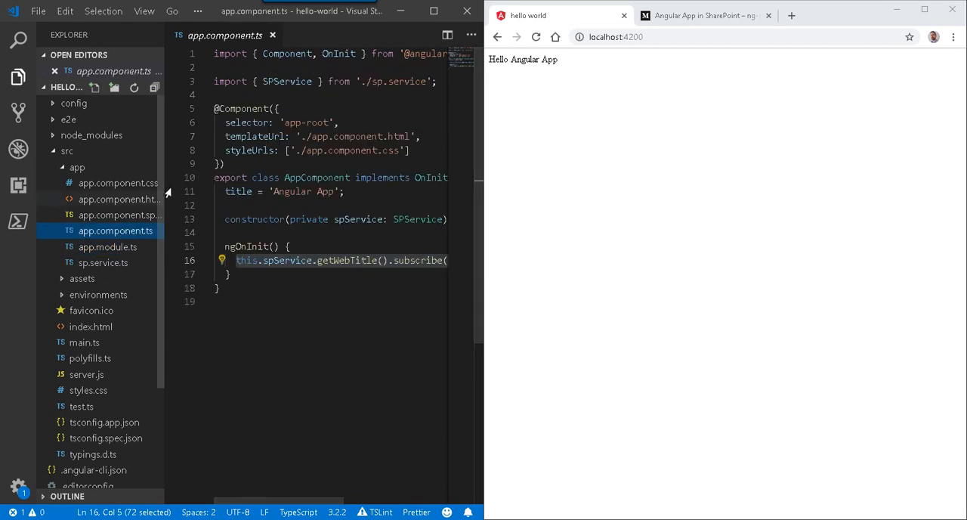
pyautogui.click(103, 263)
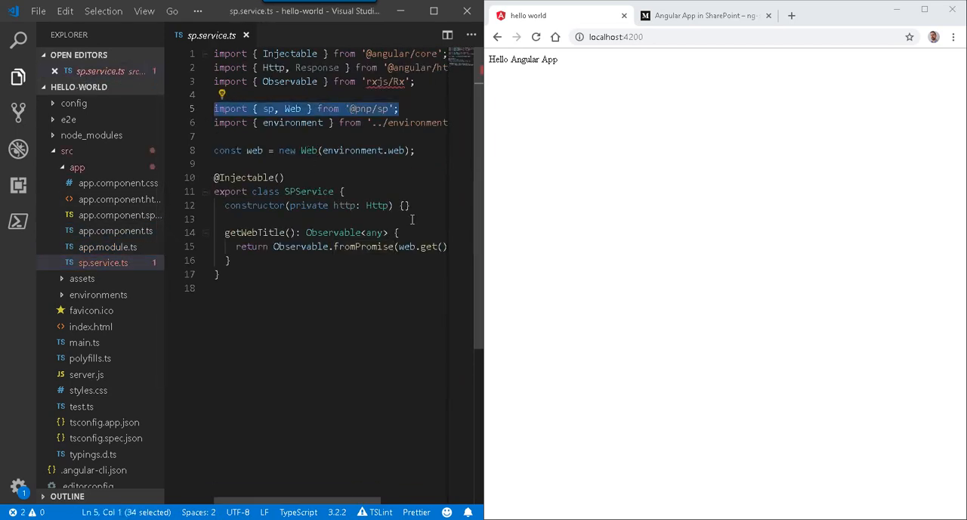
pyautogui.click(702, 15)
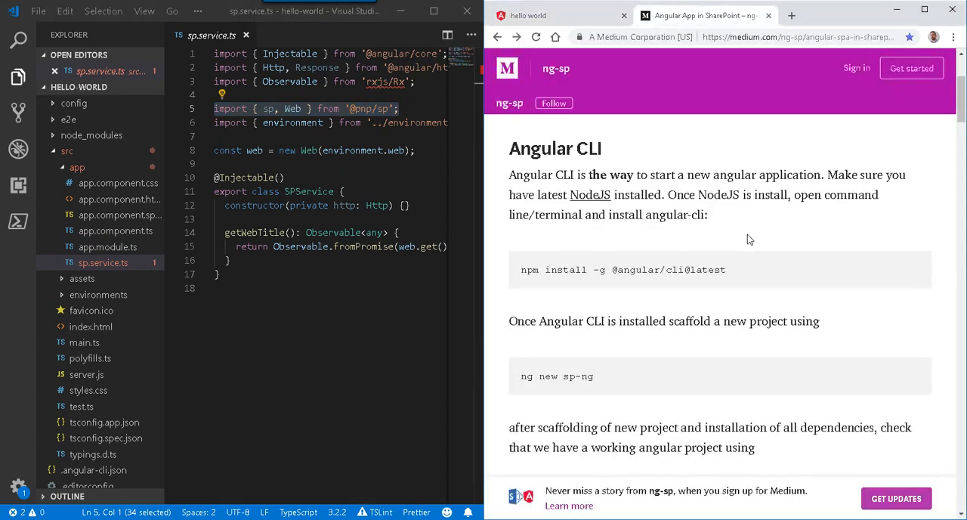
# Read further down the Medium article, then check the hello-world ng serve console's build output
pyautogui.scroll(-3)
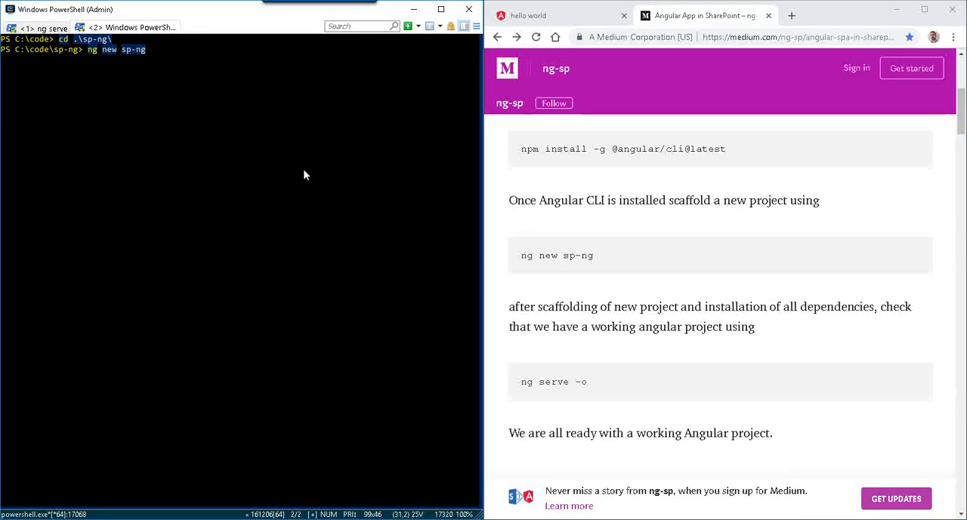
pyautogui.scroll(-3)
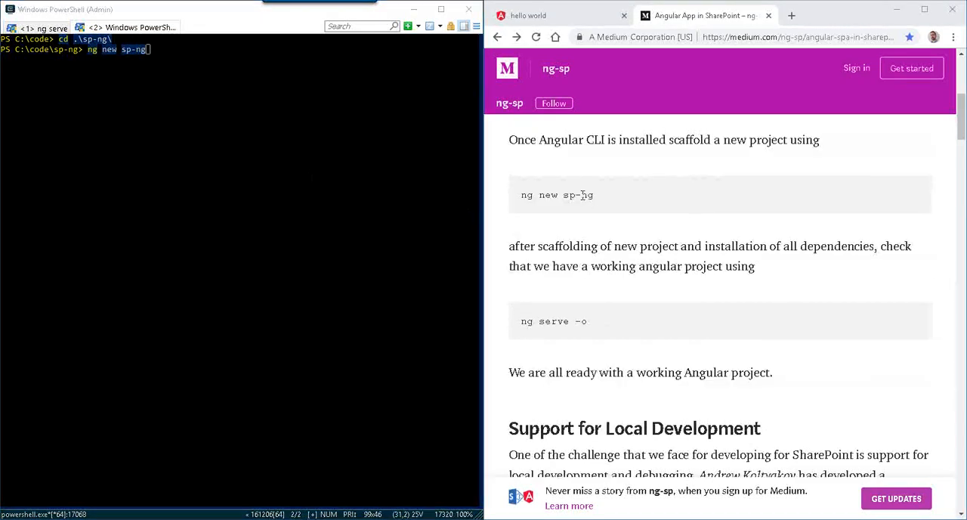
pyautogui.scroll(-3)
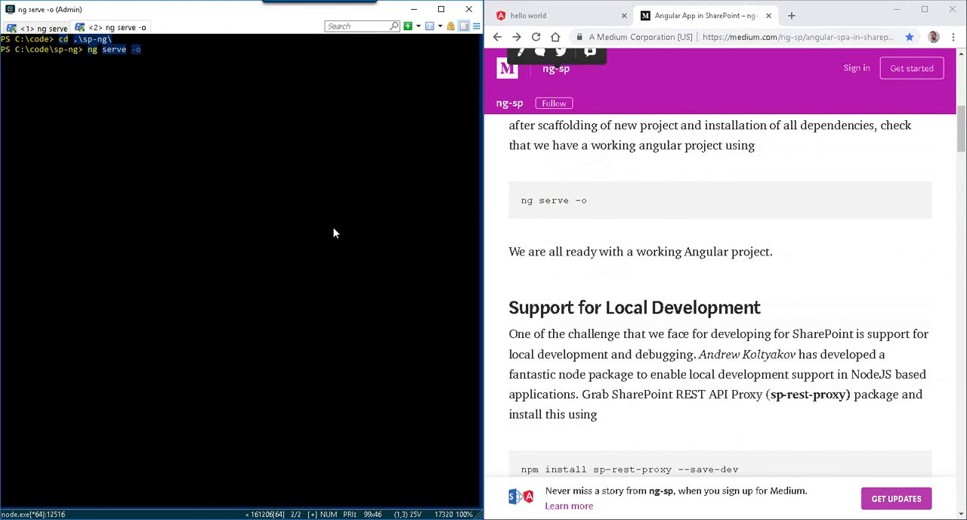
pyautogui.moveTo(371, 229)
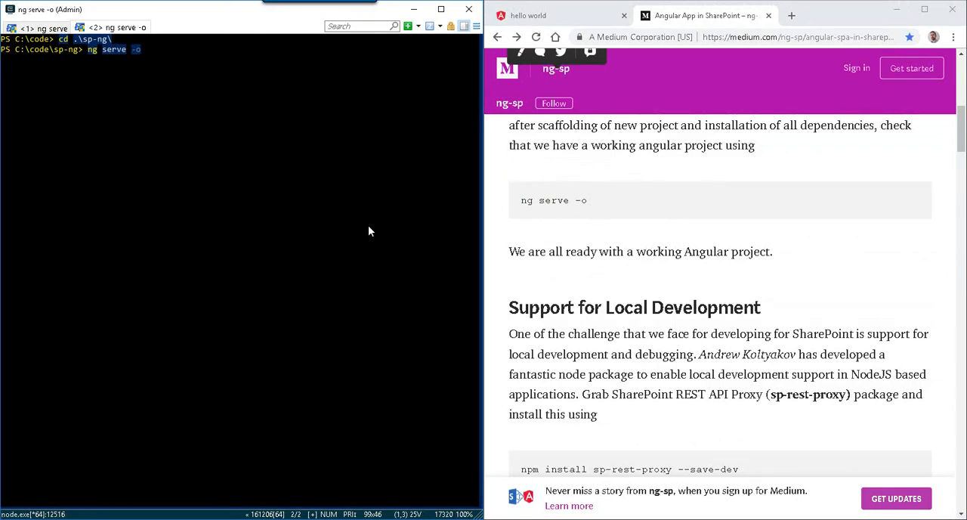
pyautogui.press('Return')
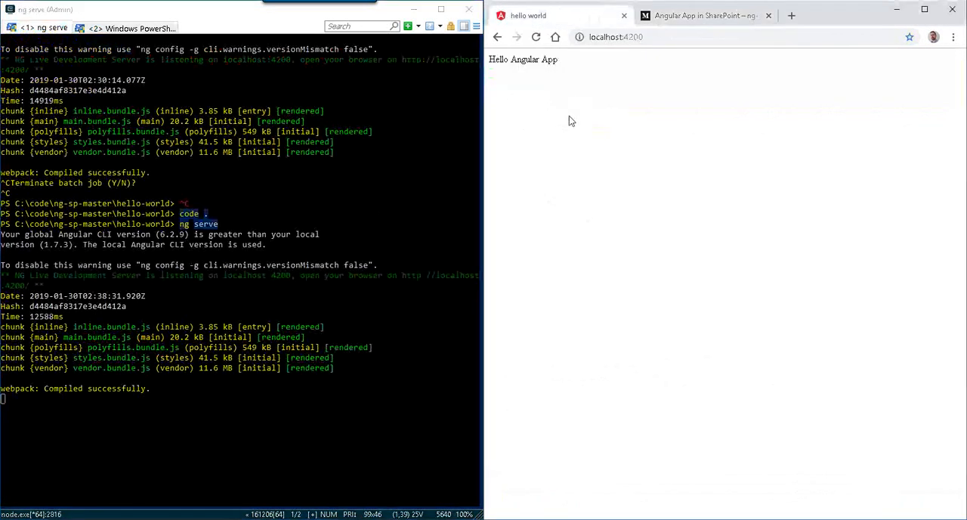
pyautogui.moveTo(340, 181)
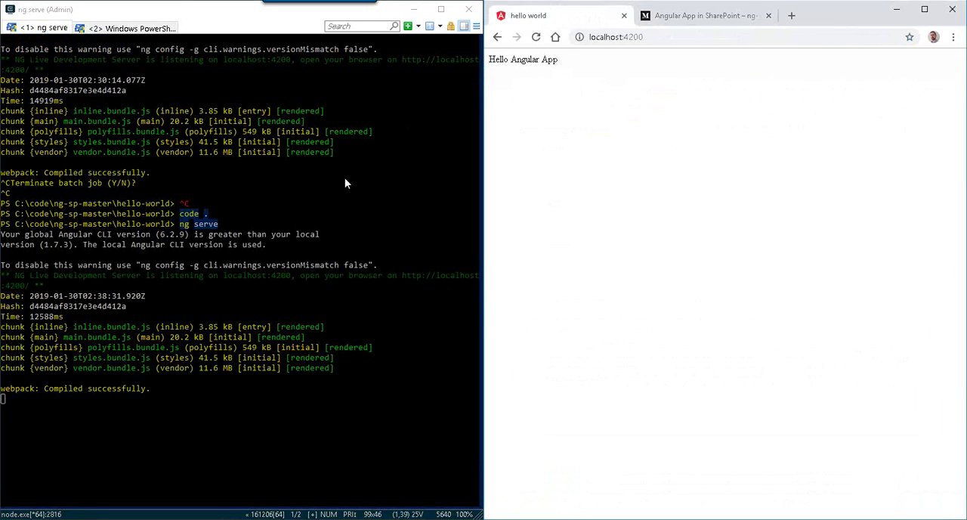
pyautogui.moveTo(88, 264)
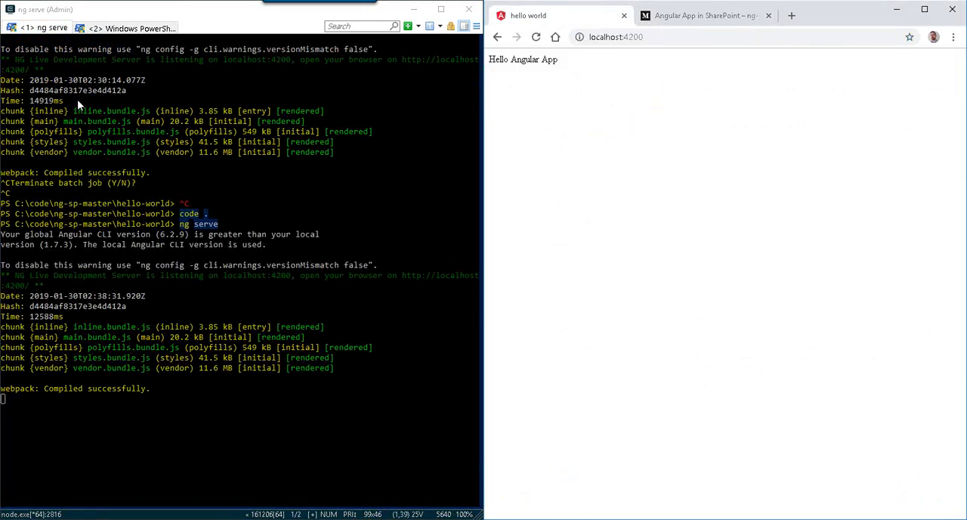
# Run ng serve -o in the sp-ng console, view the 'Welcome to sp-ng!' page, and return to the console
pyautogui.click(133, 27)
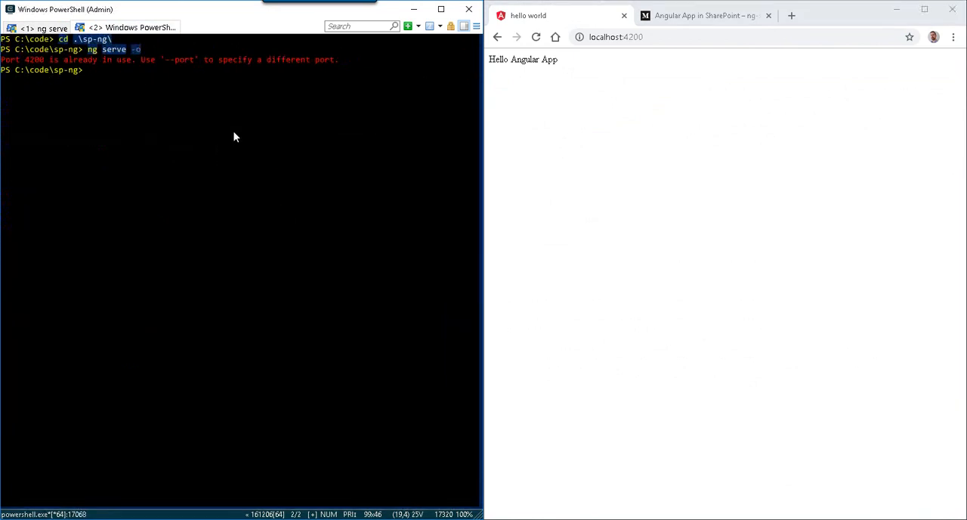
pyautogui.write('ng serve -o')
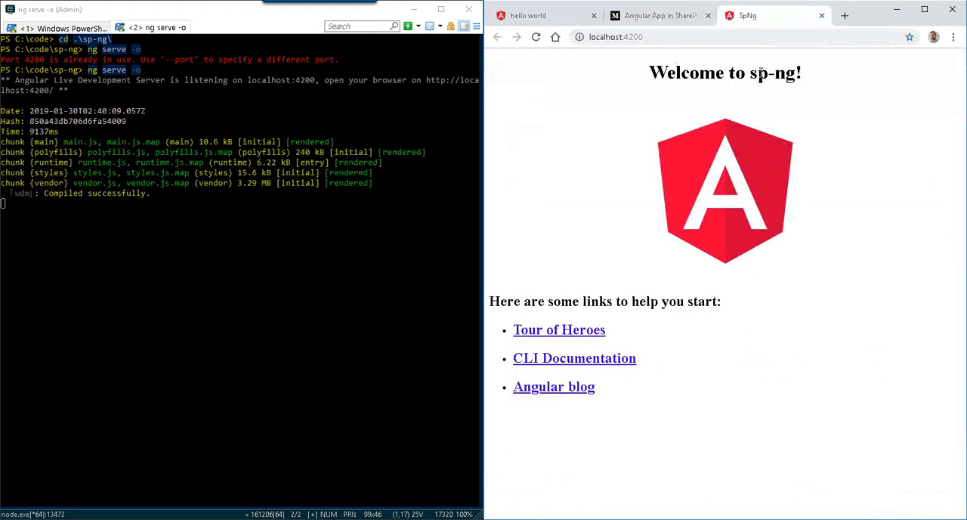
pyautogui.doubleClick(772, 73)
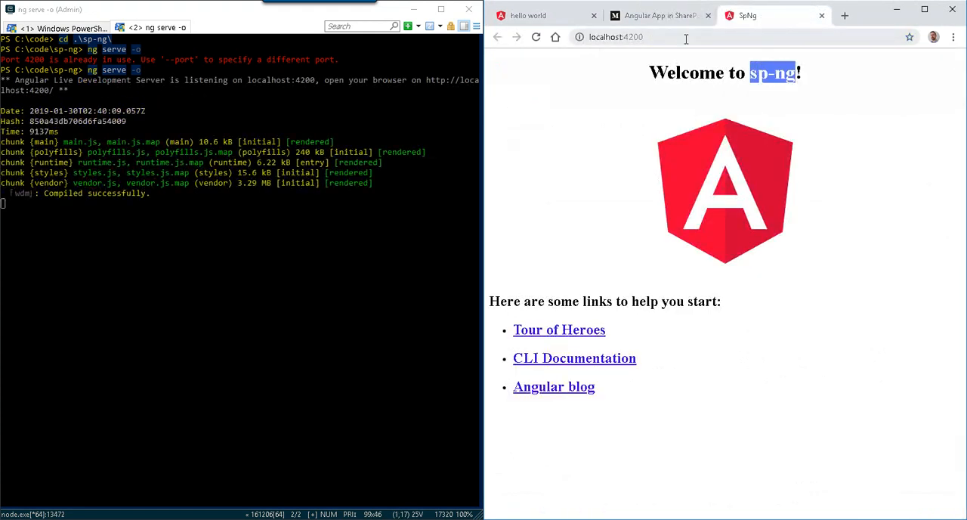
pyautogui.click(616, 36)
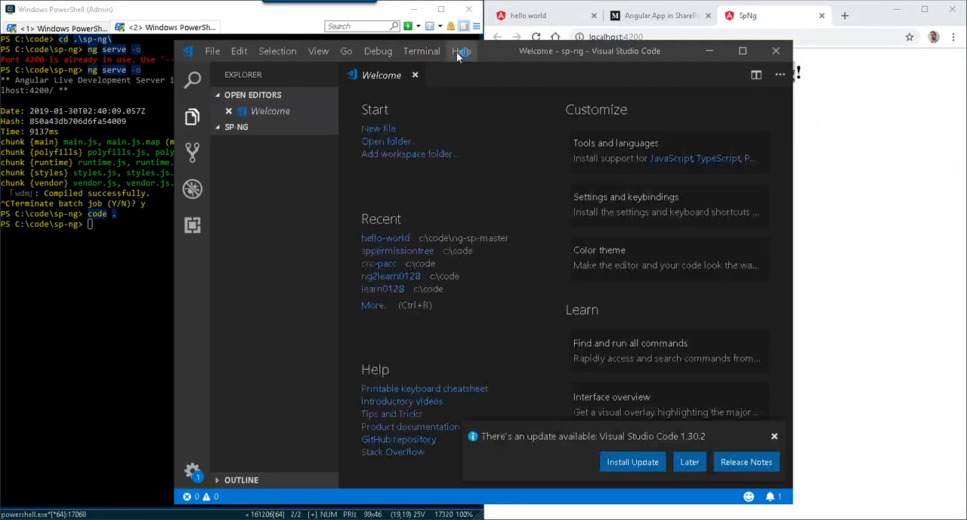
# Close the hello-world and sp-ng editor windows, leaving PowerShell and the sp-ng welcome page visible
pyautogui.click(236, 127)
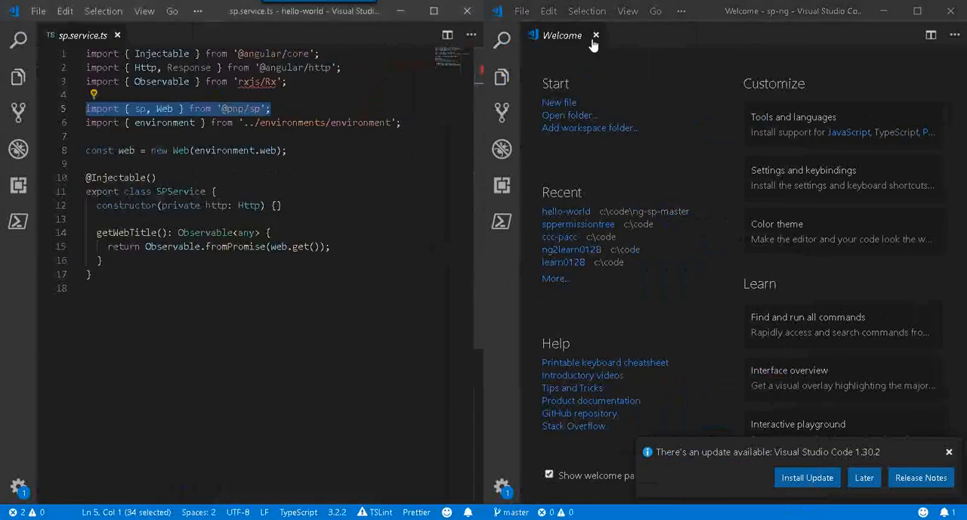
pyautogui.click(596, 36)
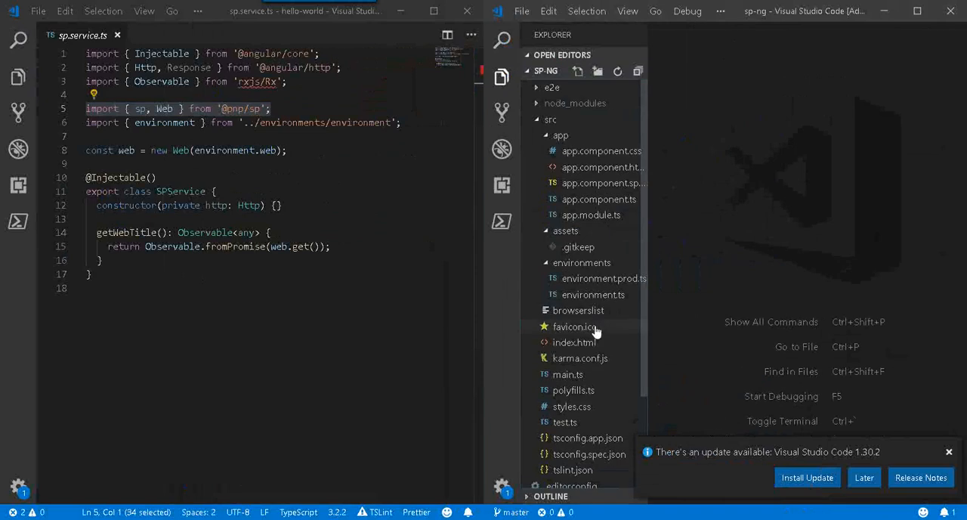
pyautogui.click(591, 215)
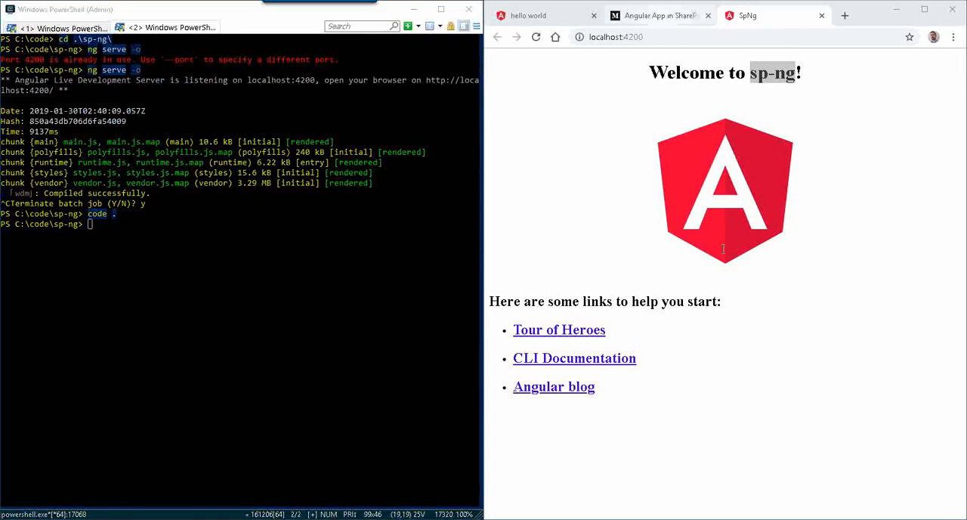
# Run npm install sp-rest-proxy --save-dev for sp-ng and scroll the article to its environment settings section
pyautogui.click(657, 15)
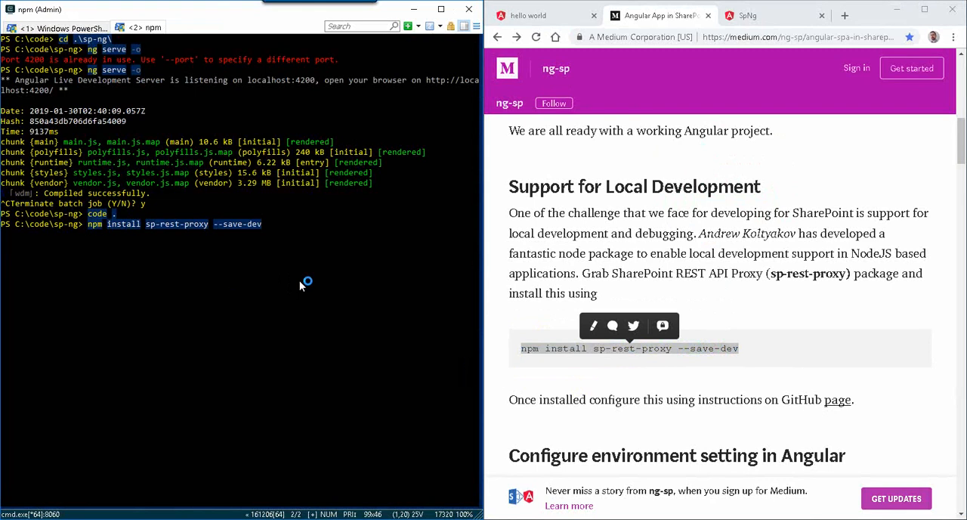
pyautogui.press('Return')
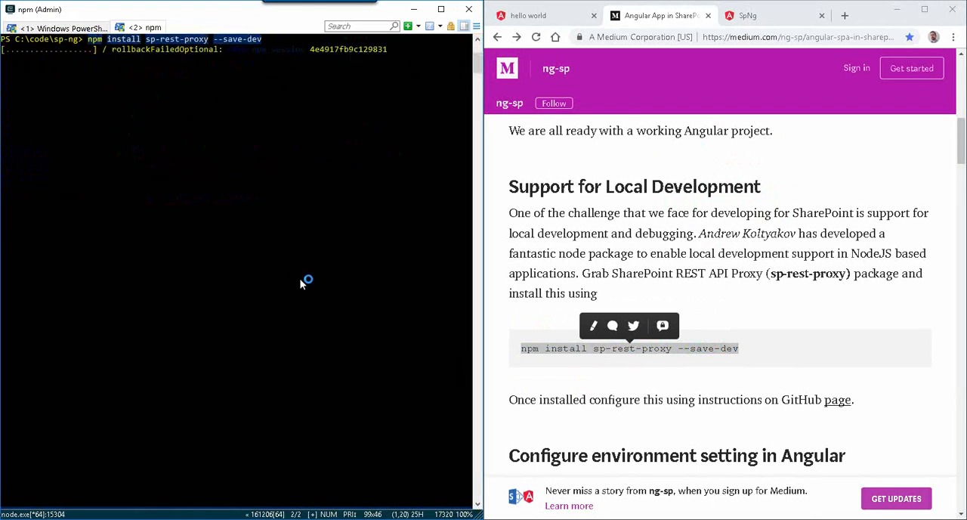
pyautogui.scroll(-3)
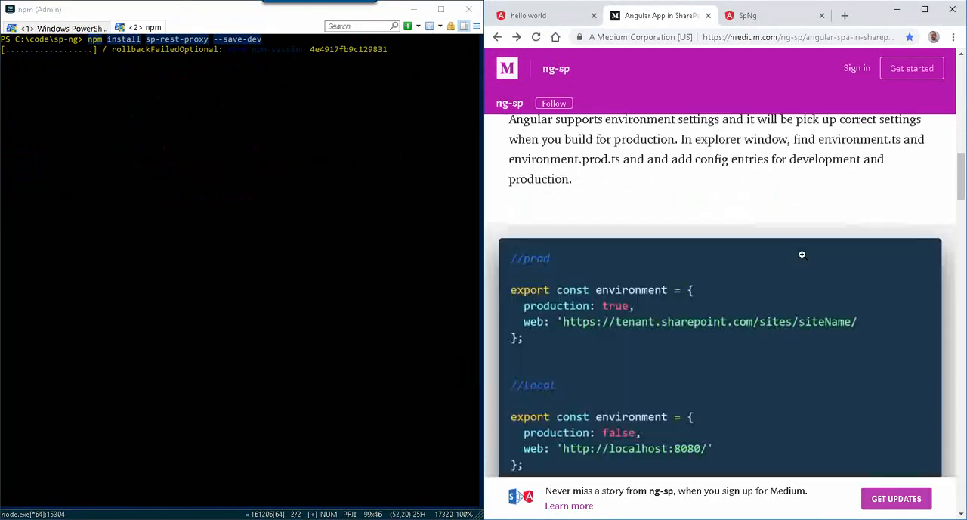
pyautogui.scroll(-3)
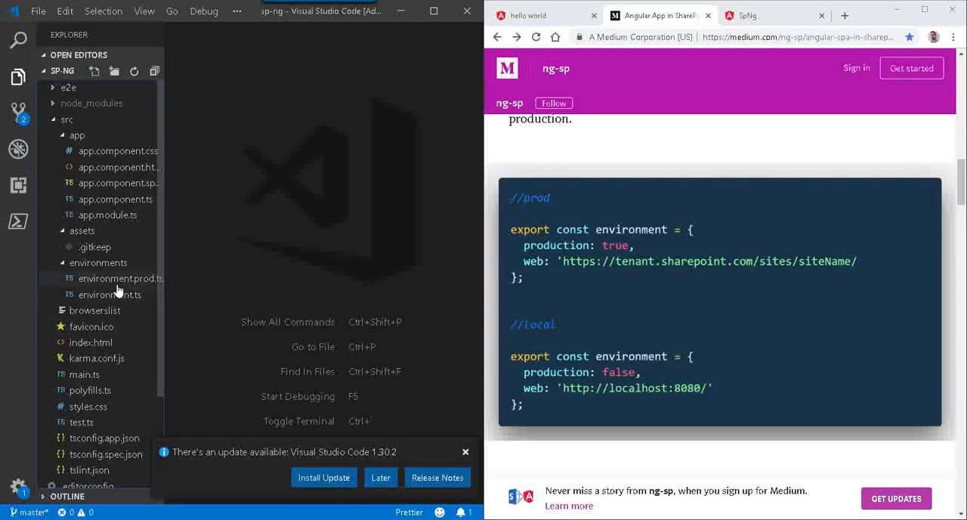
pyautogui.click(109, 293)
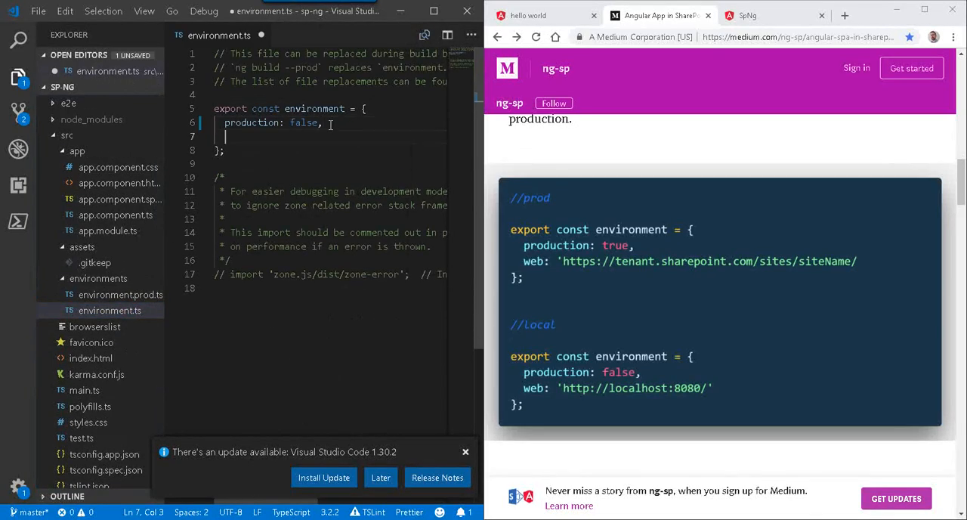
pyautogui.write('web')
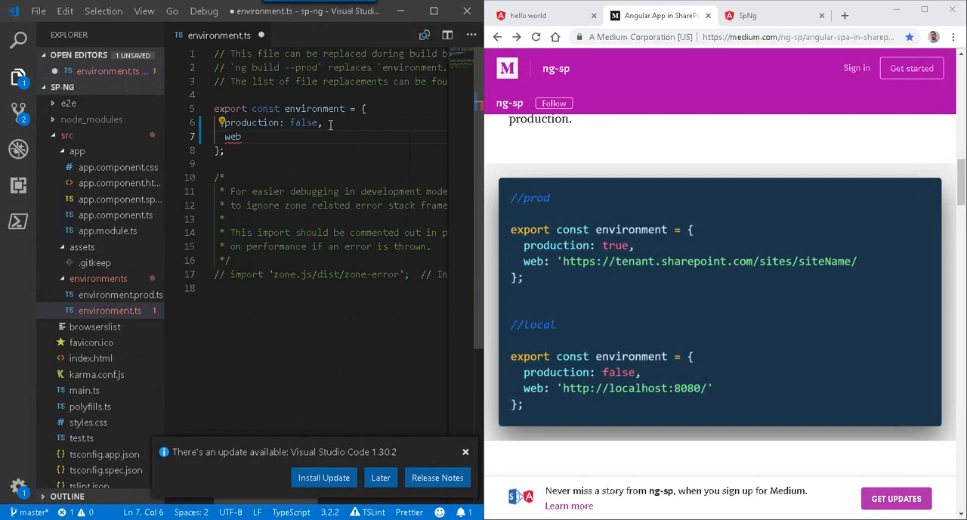
pyautogui.write(": 'https://spjeff.sharepoint.com")
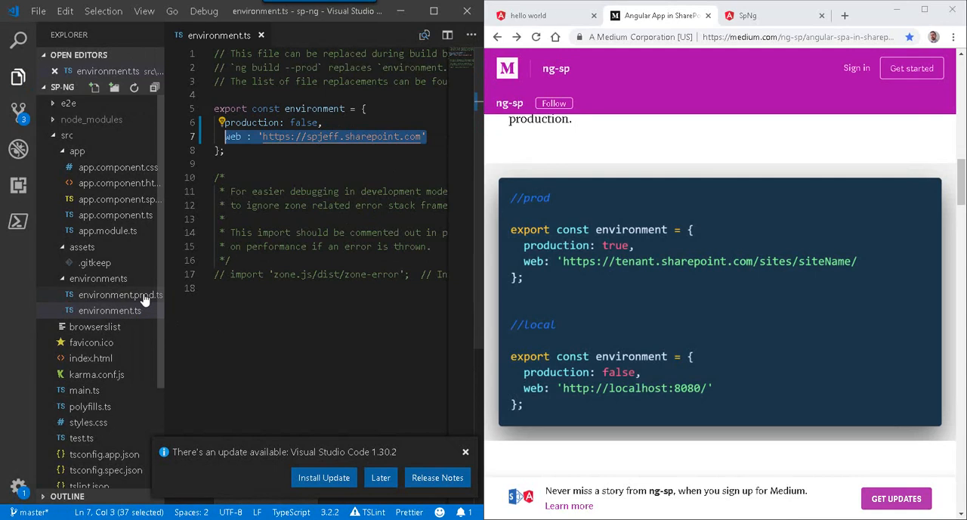
pyautogui.click(121, 295)
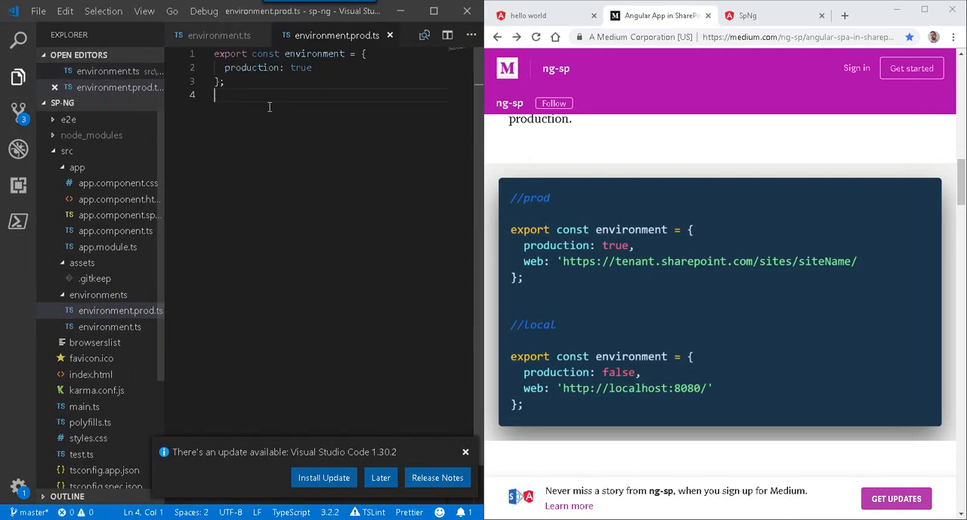
pyautogui.write("web : 'https://spjeff.sharepoint.com'")
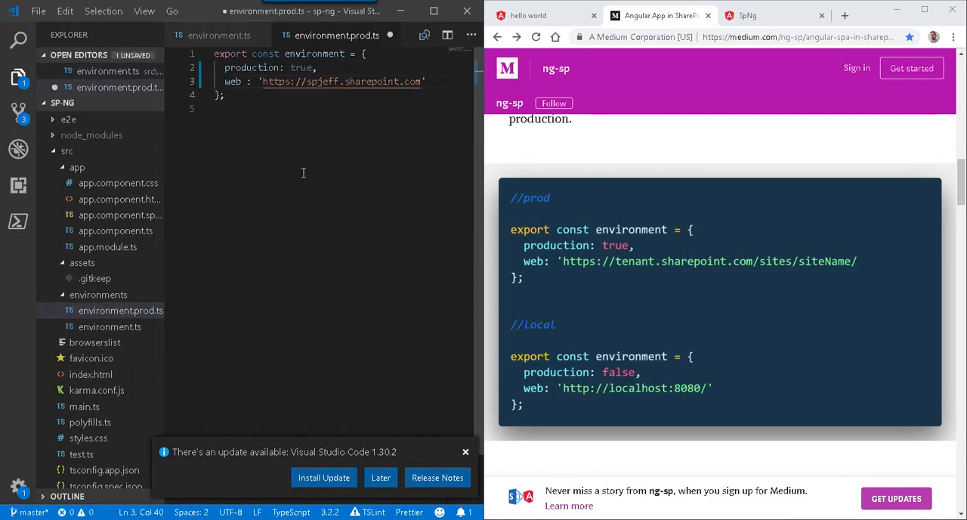
pyautogui.click(219, 35)
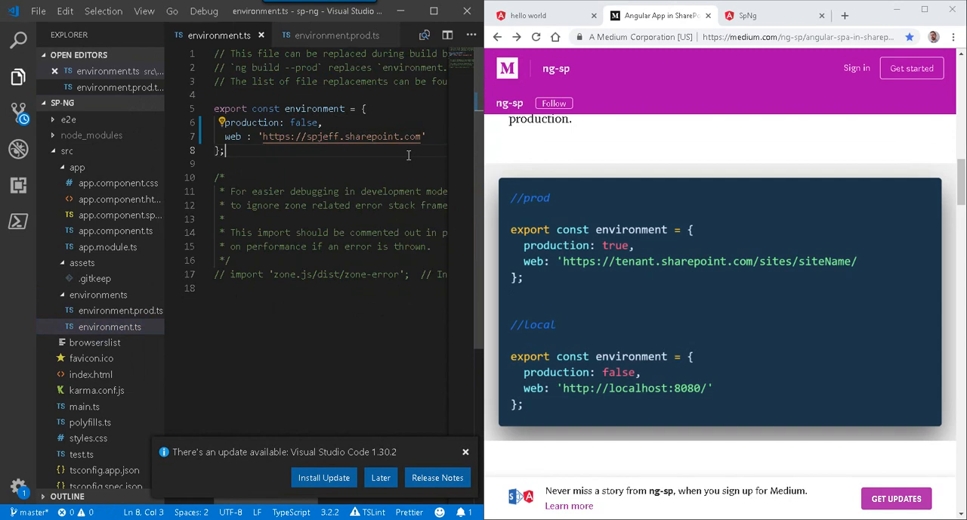
pyautogui.doubleClick(363, 137)
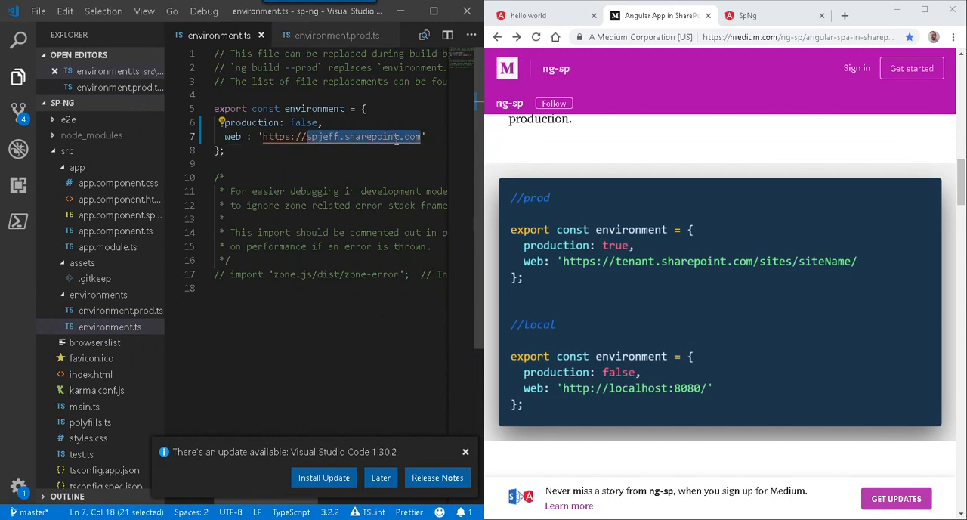
pyautogui.write("http://localhost:8080'")
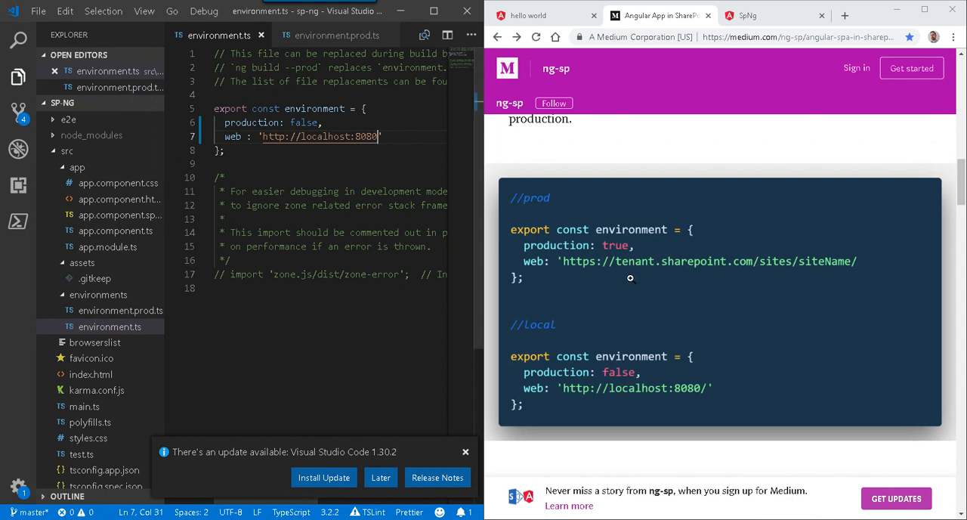
pyautogui.scroll(-3)
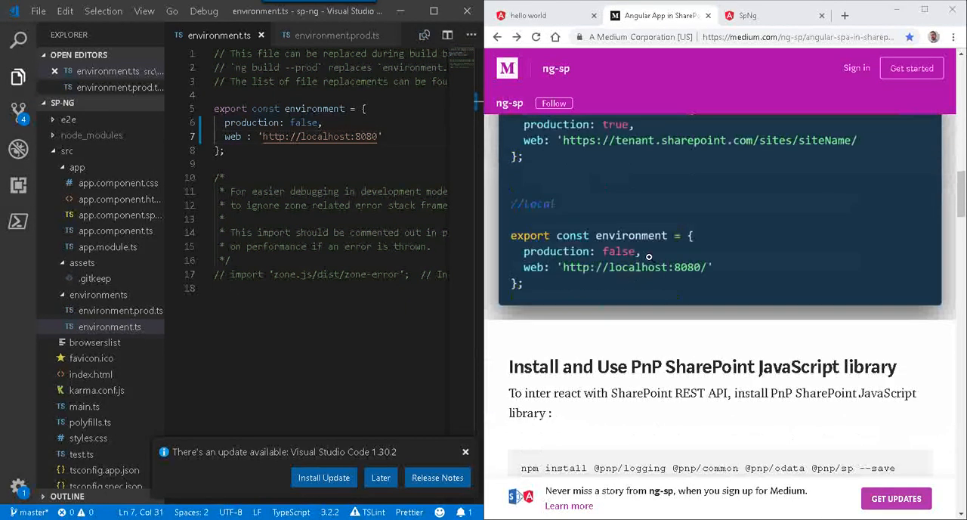
pyautogui.scroll(-3)
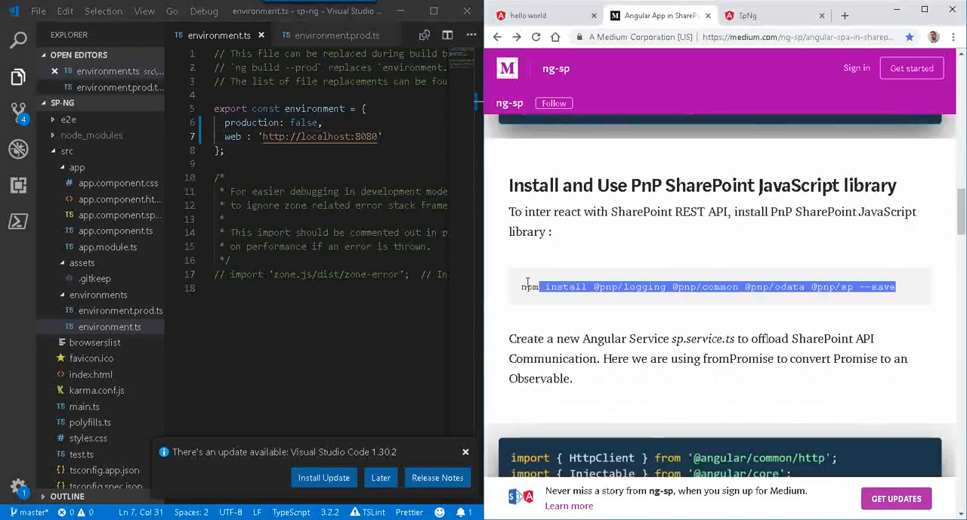
pyautogui.click(374, 123)
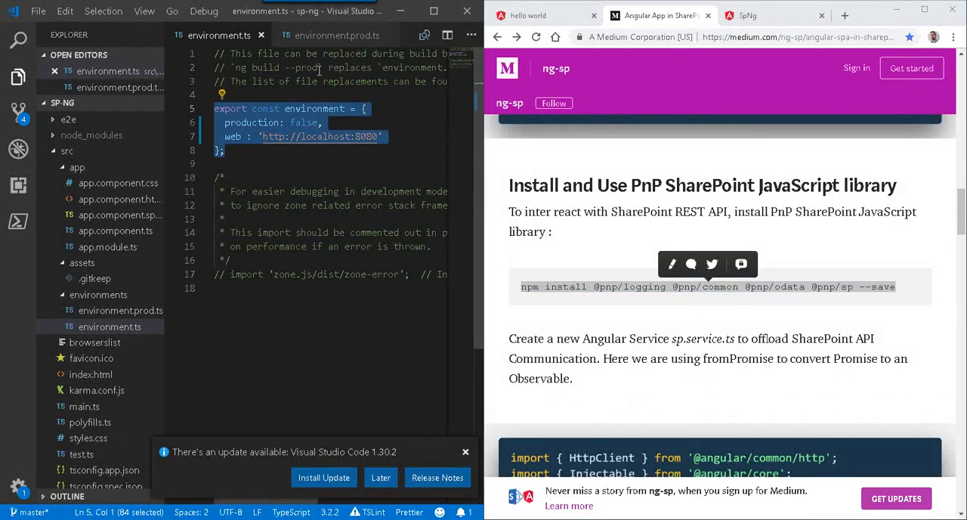
pyautogui.click(333, 34)
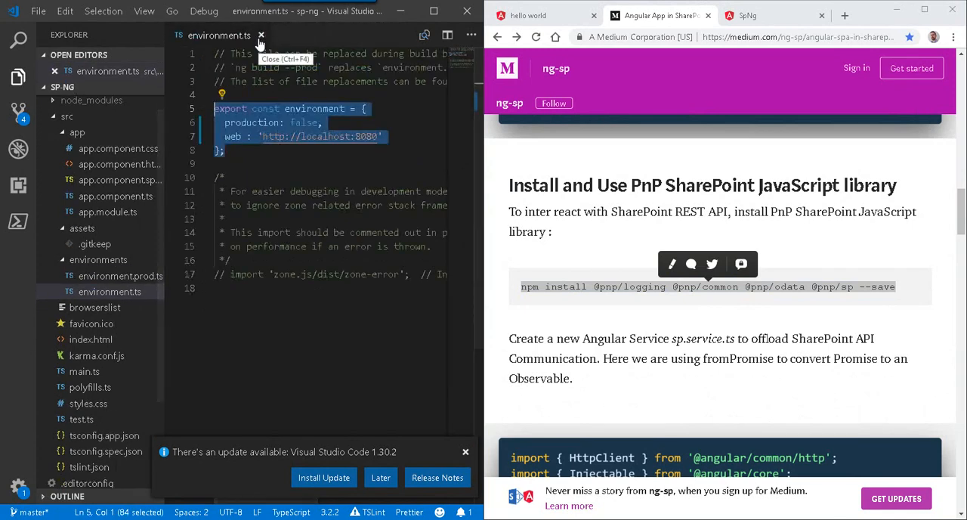
pyautogui.click(260, 36)
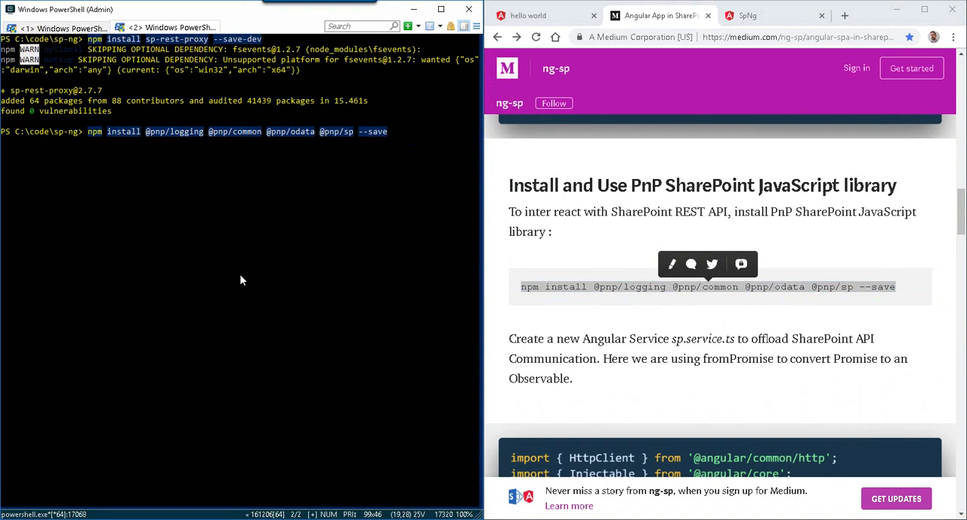
pyautogui.press('Return')
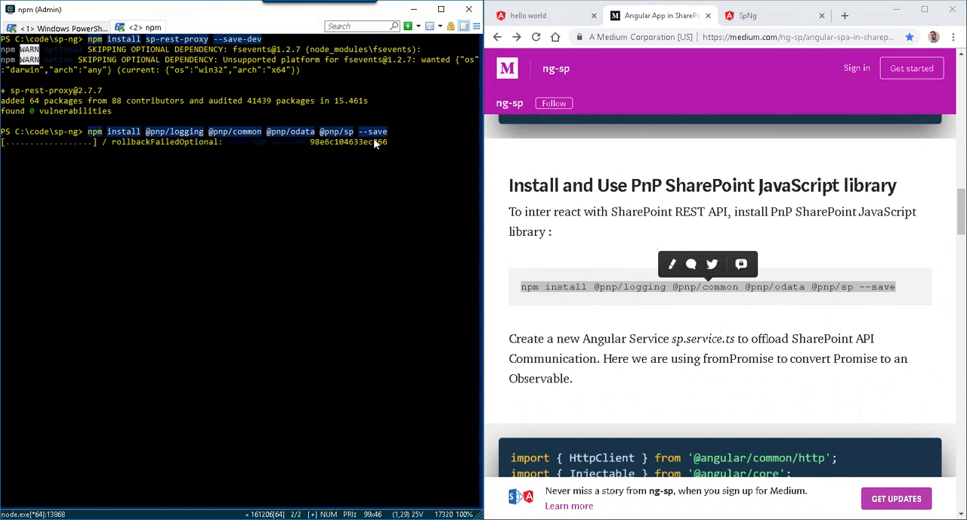
pyautogui.moveTo(360, 299)
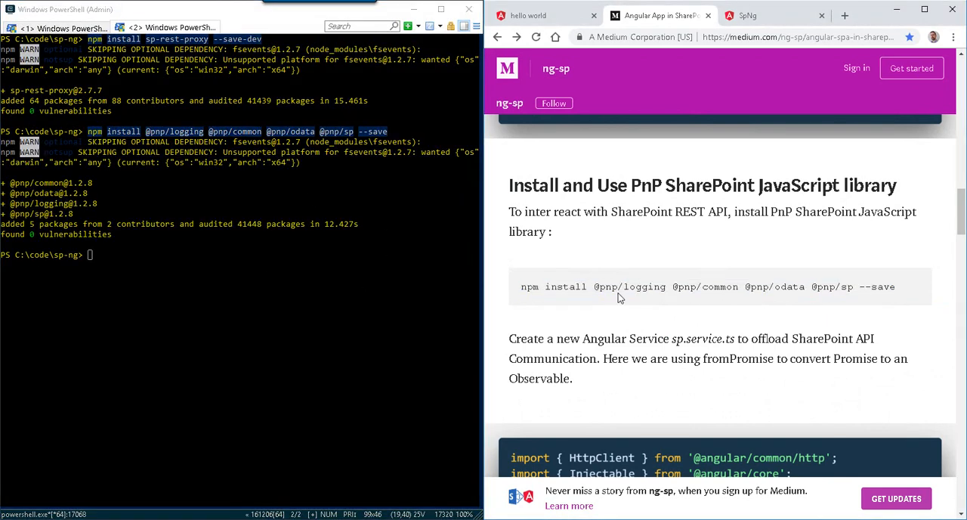
pyautogui.scroll(-3)
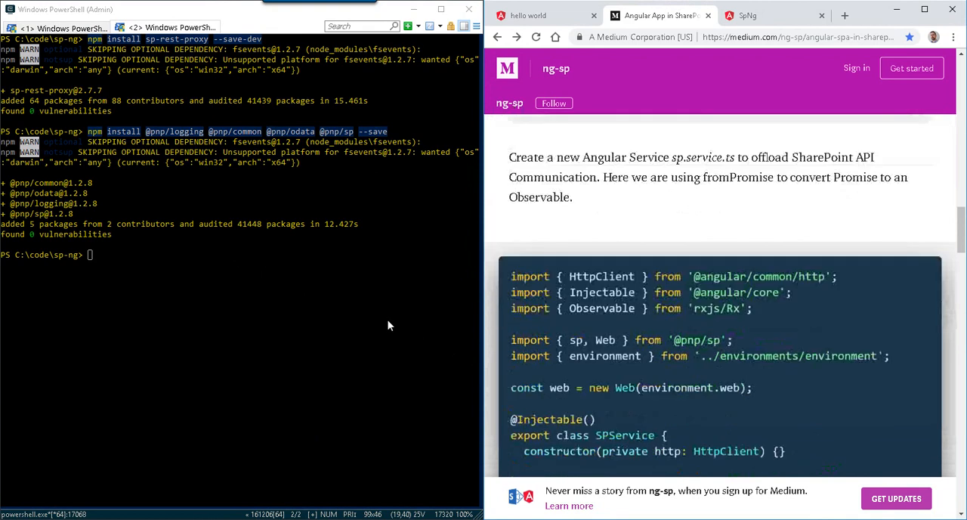
pyautogui.write('ng')
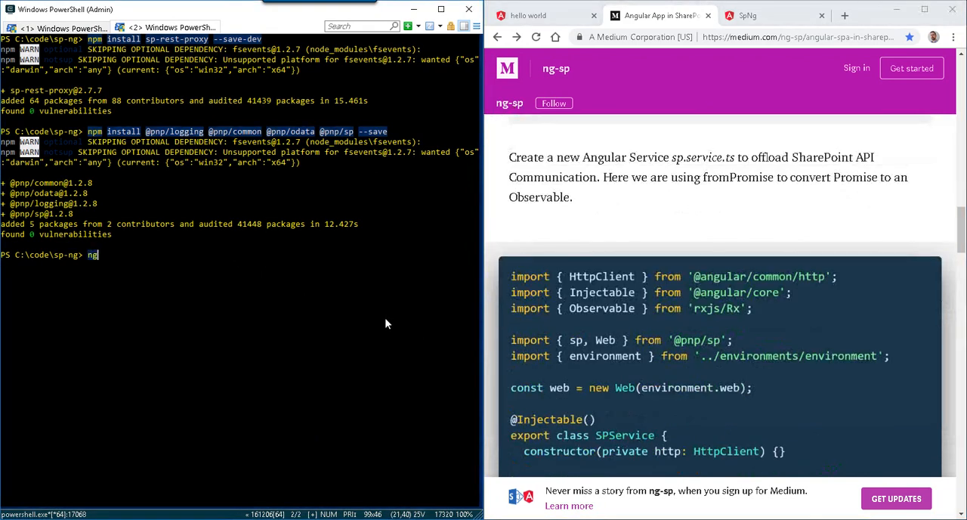
pyautogui.write('g s')
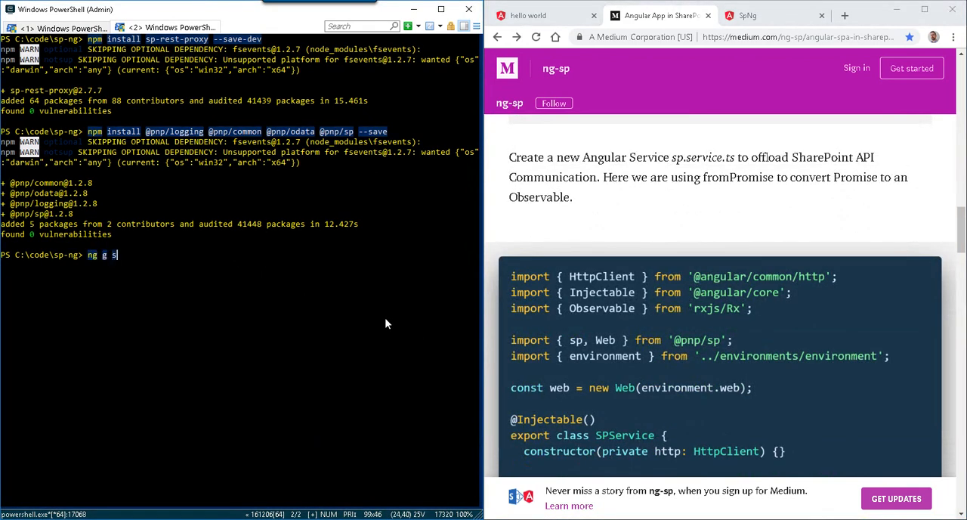
pyautogui.write('SPService')
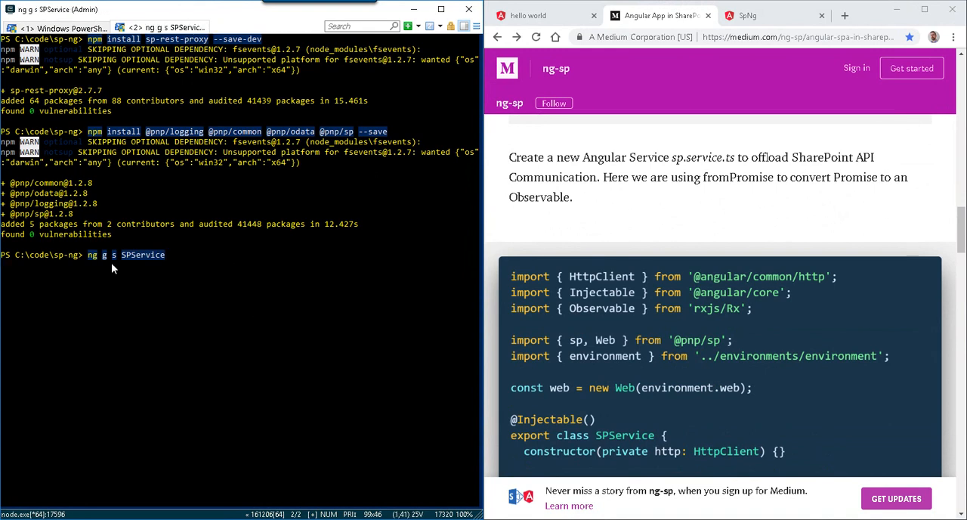
pyautogui.press('Return')
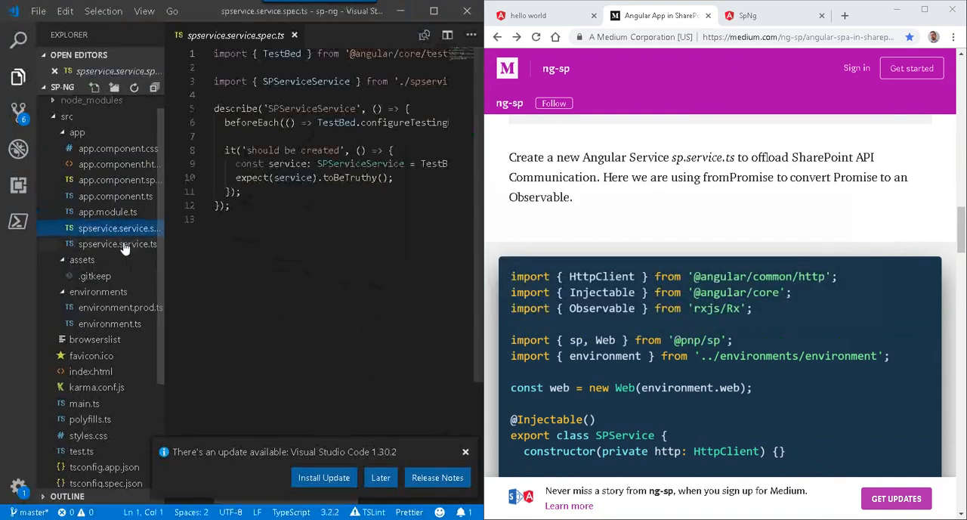
# In spservice.service.ts add HttpClient and Injectable imports, removing the duplicated Injectable line
pyautogui.click(118, 243)
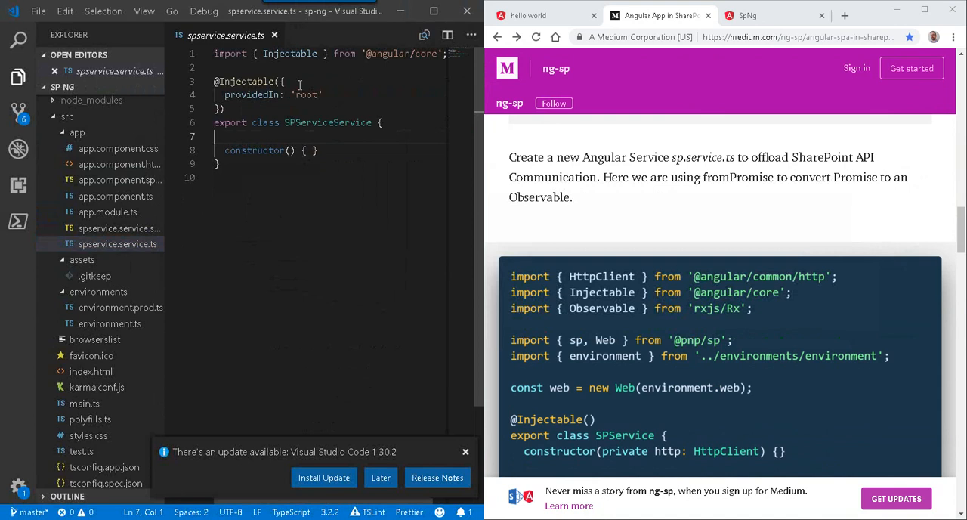
pyautogui.press('Enter')
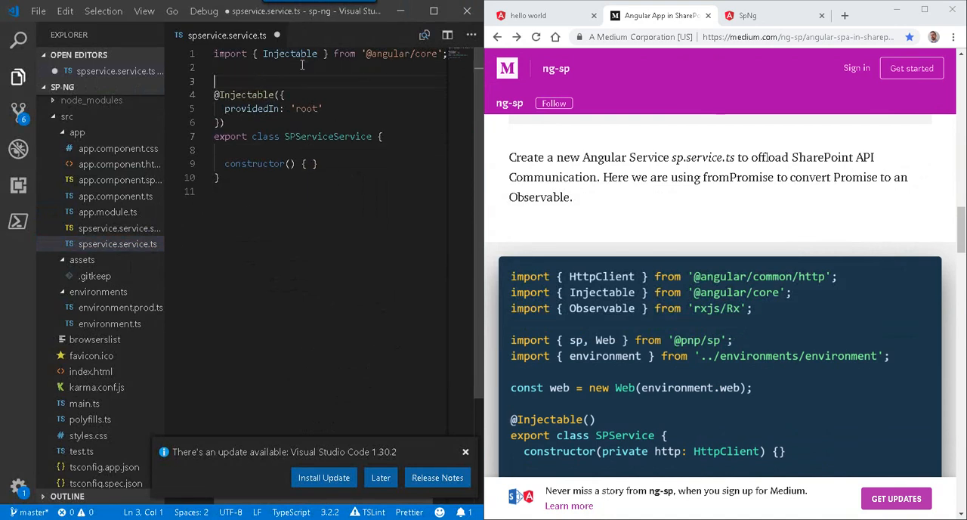
pyautogui.press('Enter')
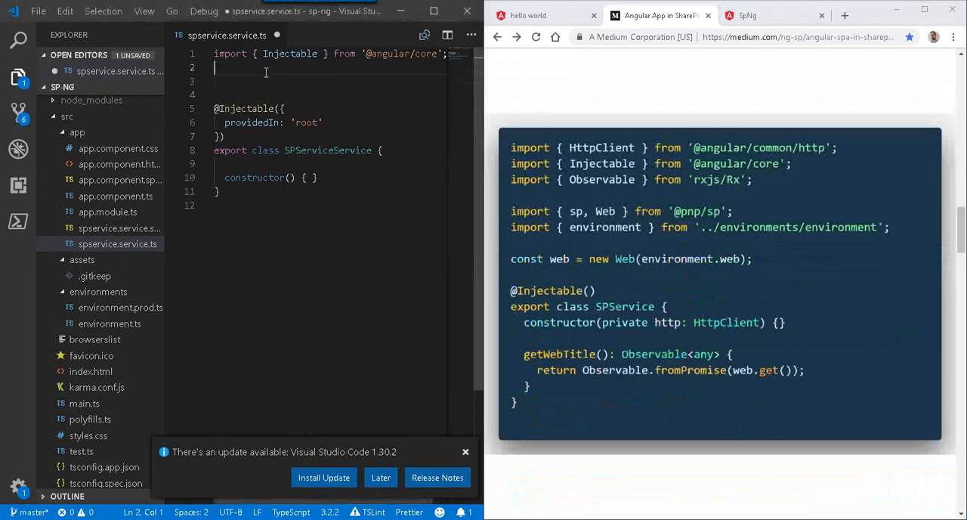
pyautogui.write("import {} from '';")
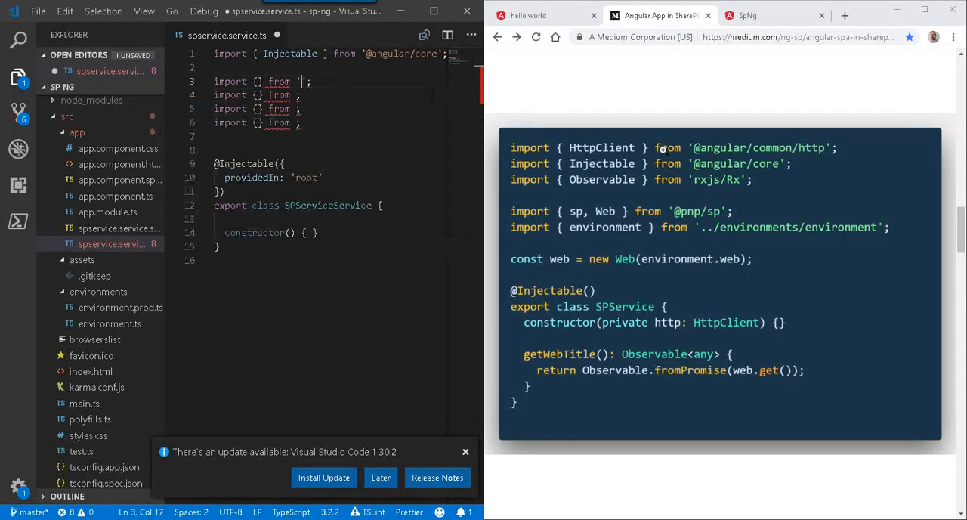
pyautogui.write('@angular/common/http')
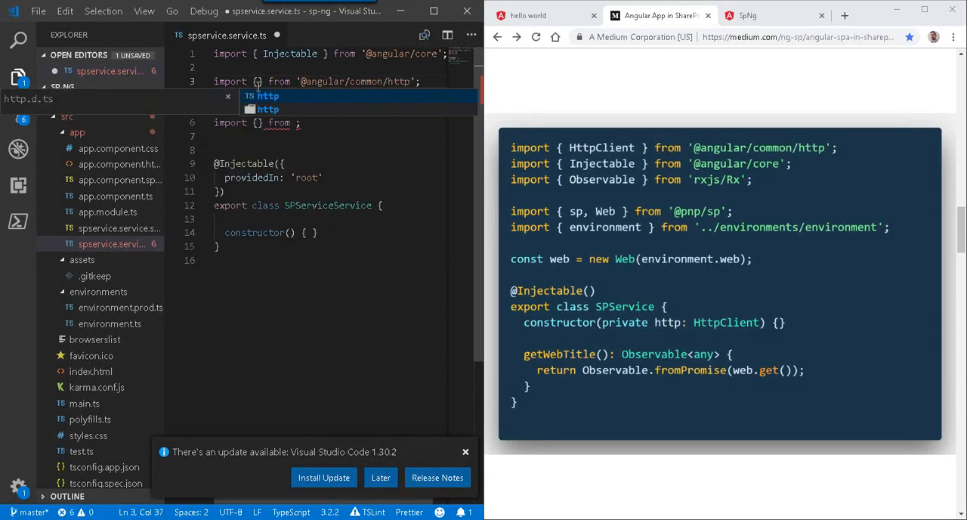
pyautogui.write('Httpclient')
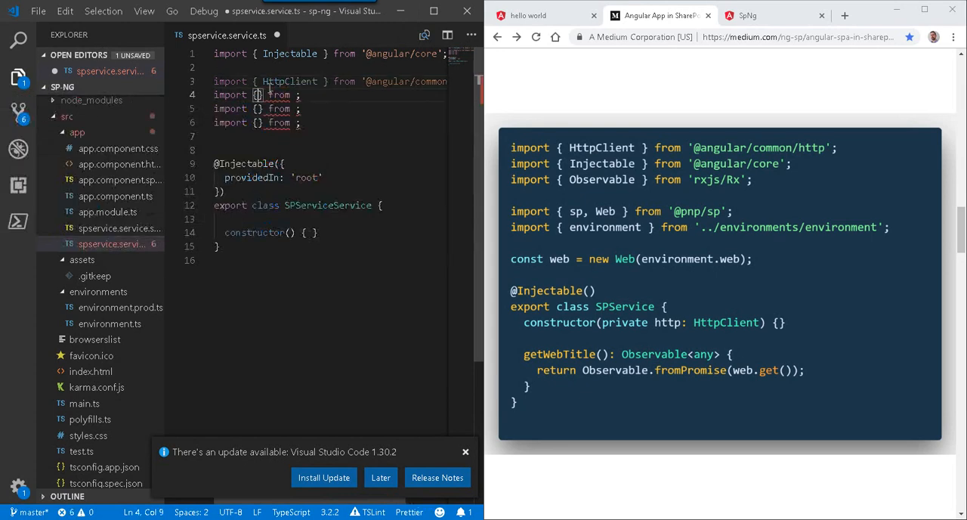
pyautogui.write('Injectable')
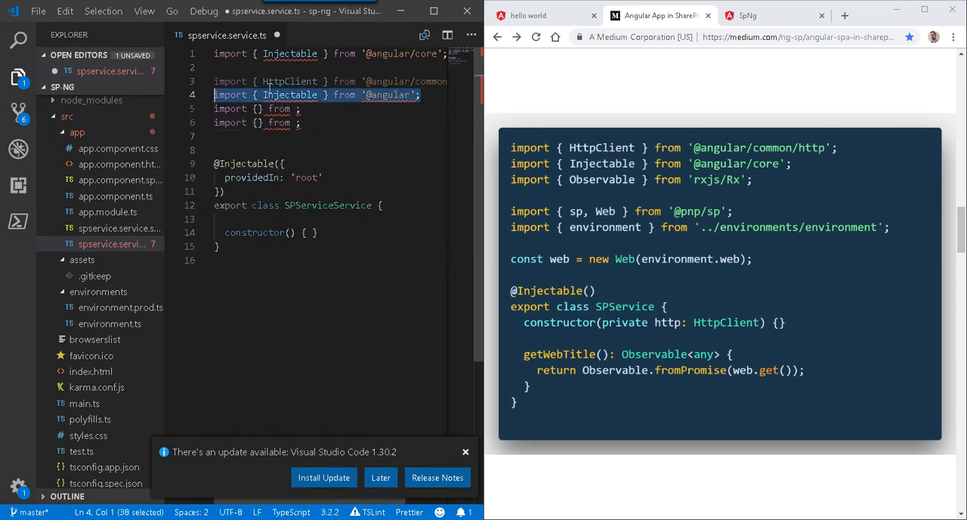
pyautogui.press('Delete')
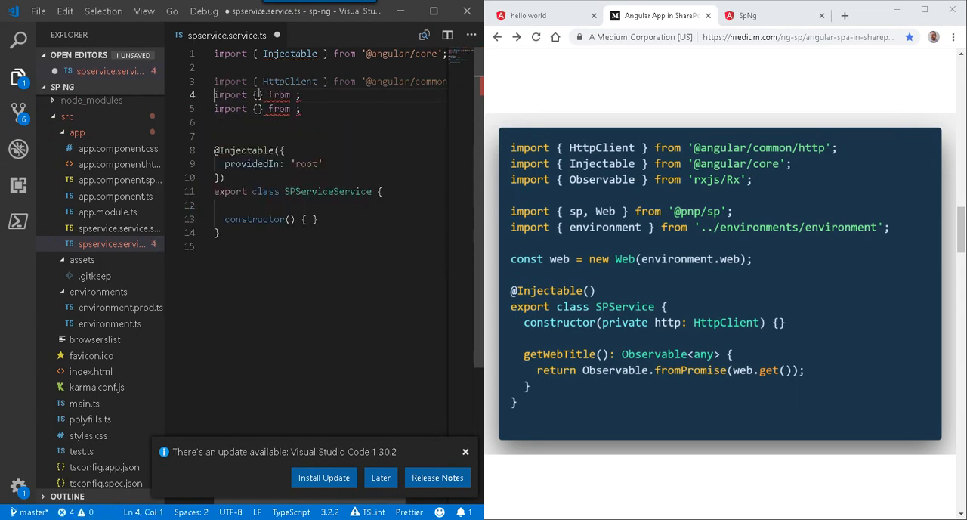
pyautogui.write("'rxjs/Rx';")
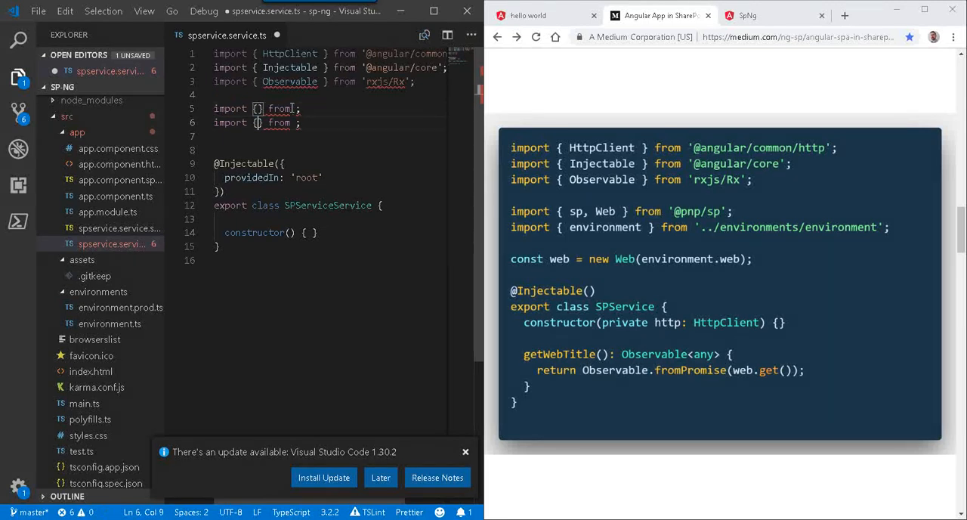
pyautogui.write('envirn')
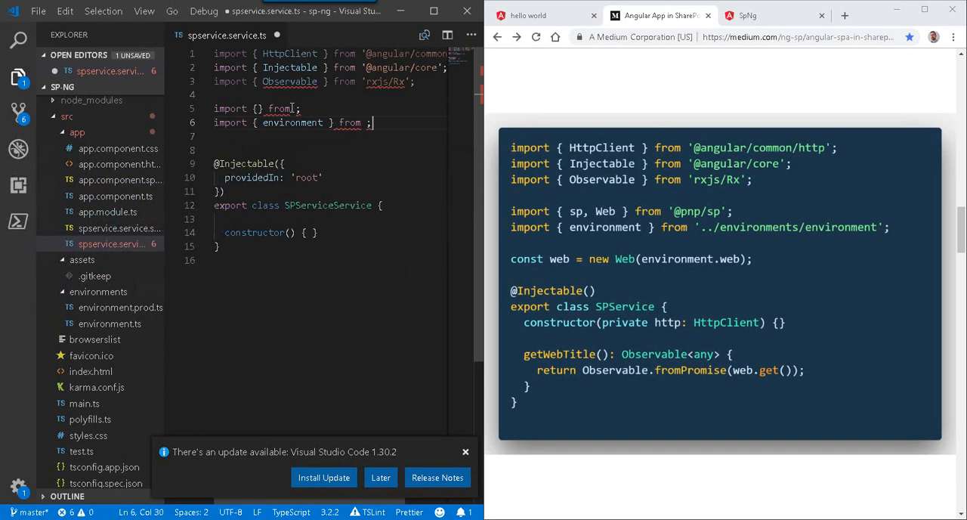
pyautogui.write('../environment')
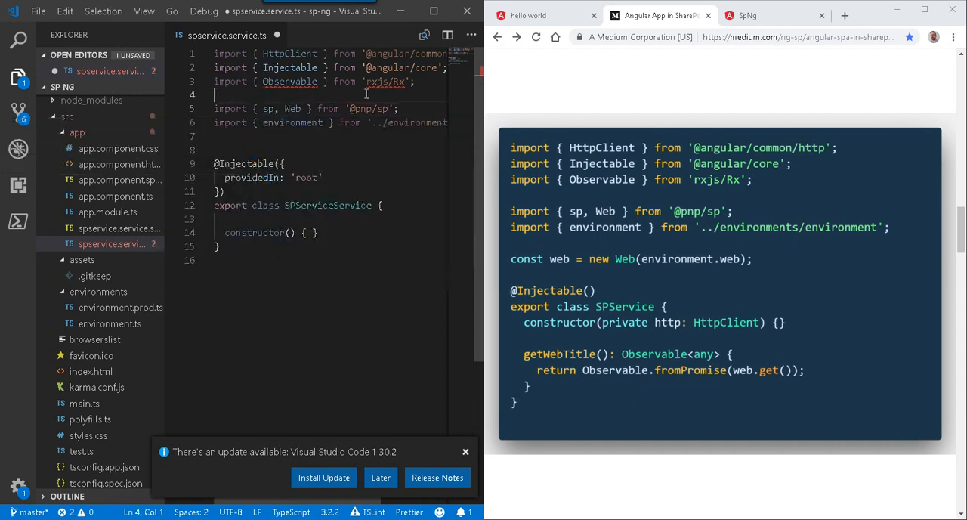
pyautogui.click(220, 190)
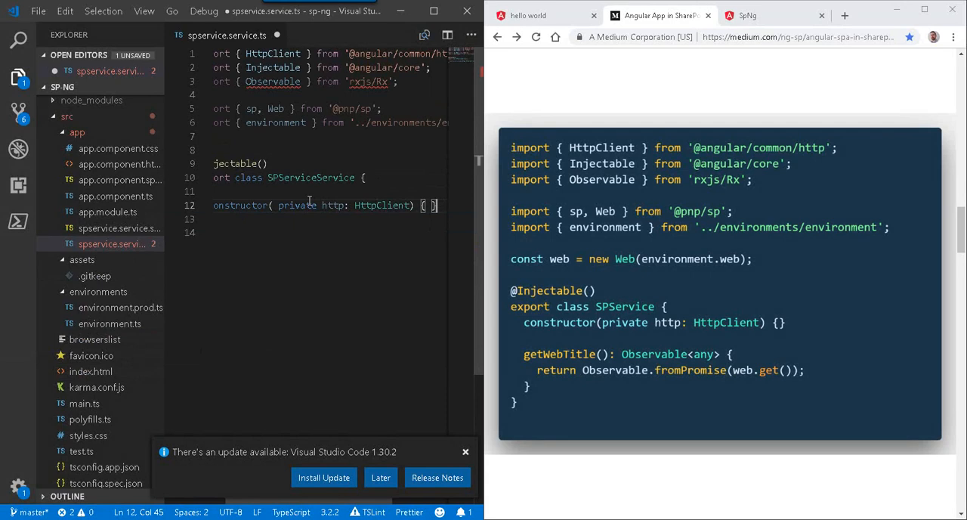
# Write getWebTitle(): Observable<any> returning Observable.fromPromise(web.get()) after the constructor
pyautogui.write('getWebTitle(')
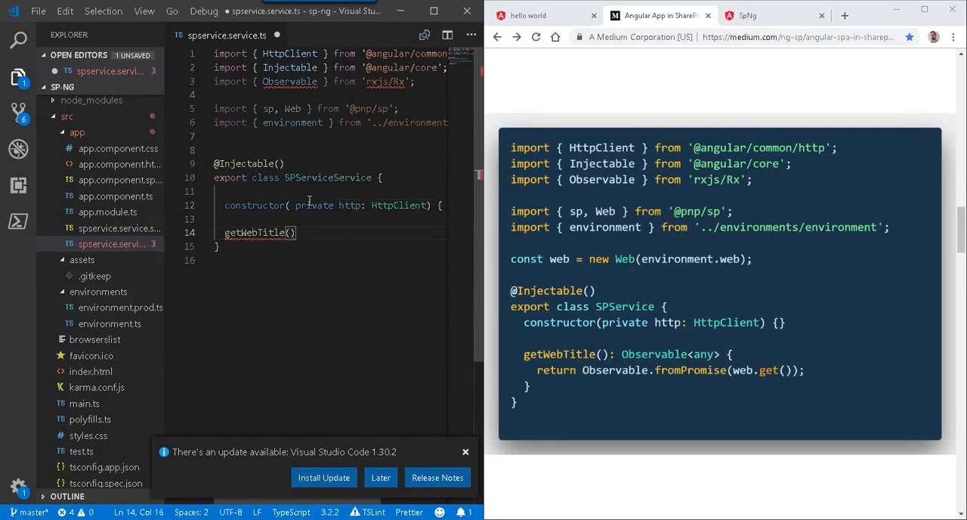
pyautogui.write(': O')
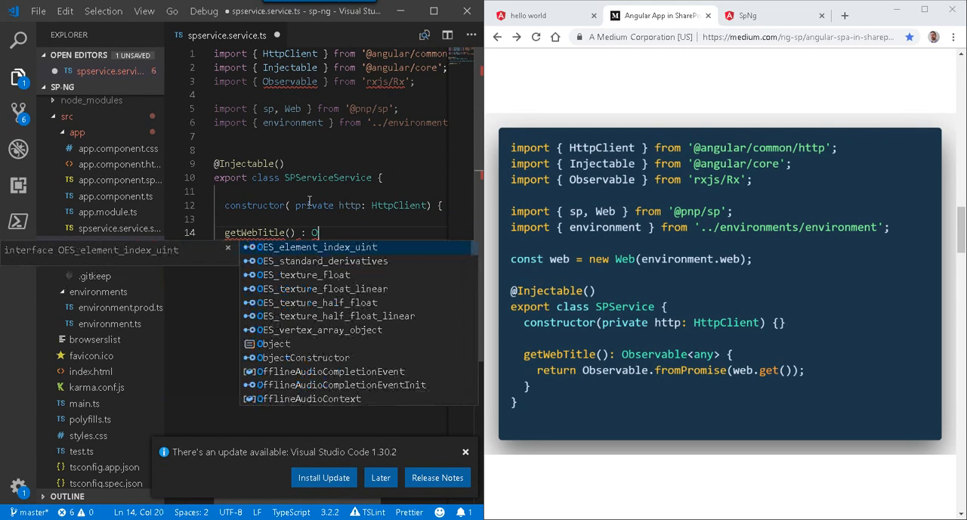
pyautogui.write('bservable<any> {')
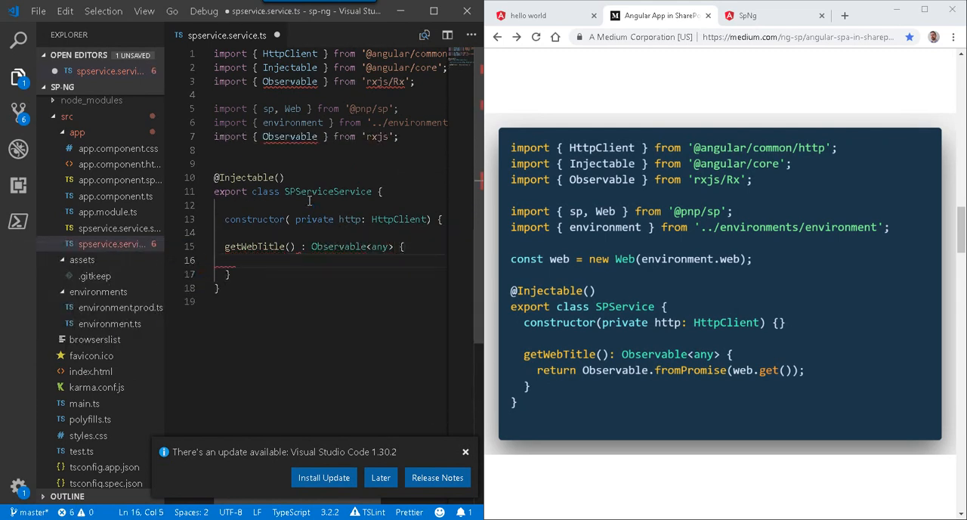
pyautogui.write('return O')
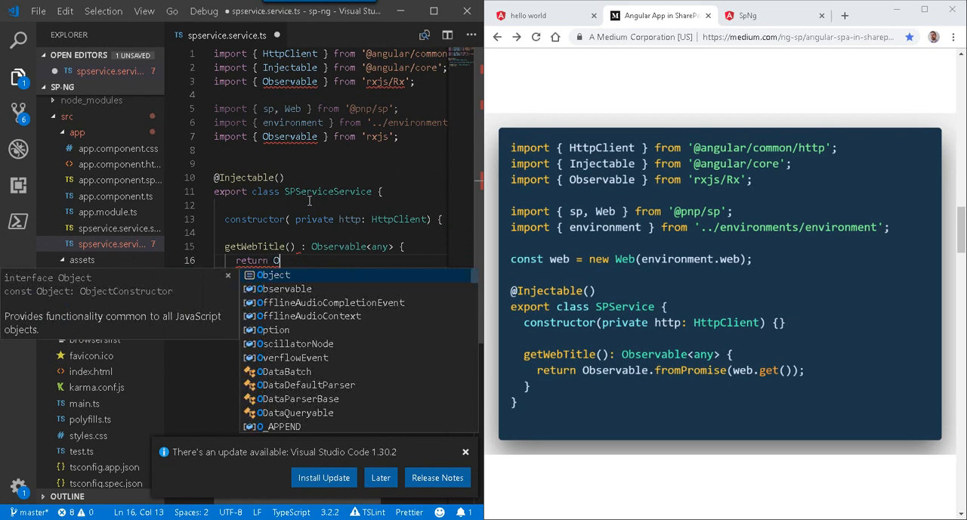
pyautogui.press('Escape')
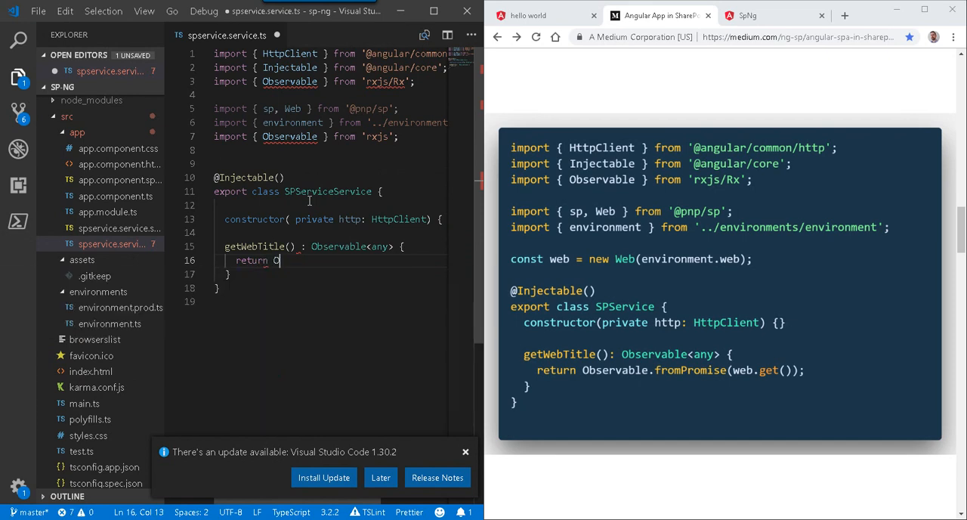
pyautogui.write('bservable.fromPr')
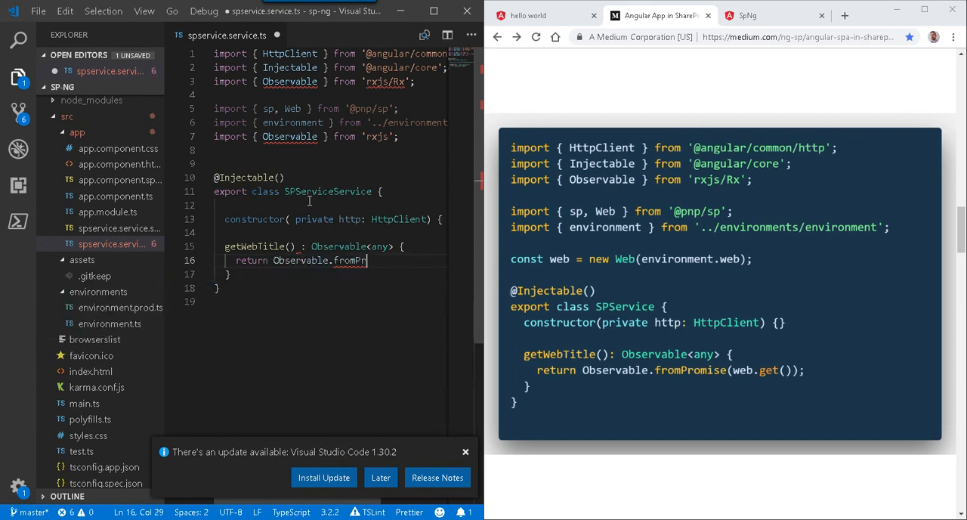
pyautogui.write('omise(web.get())')
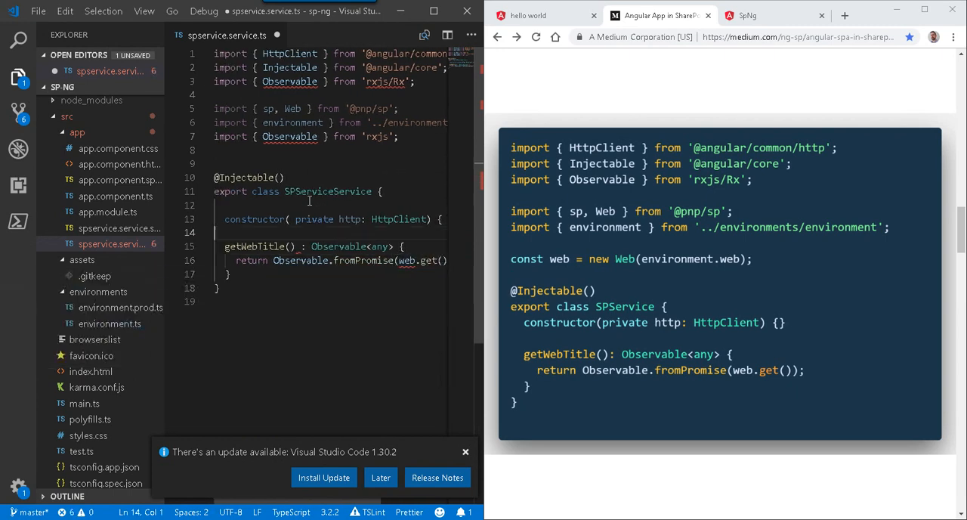
pyautogui.click(399, 148)
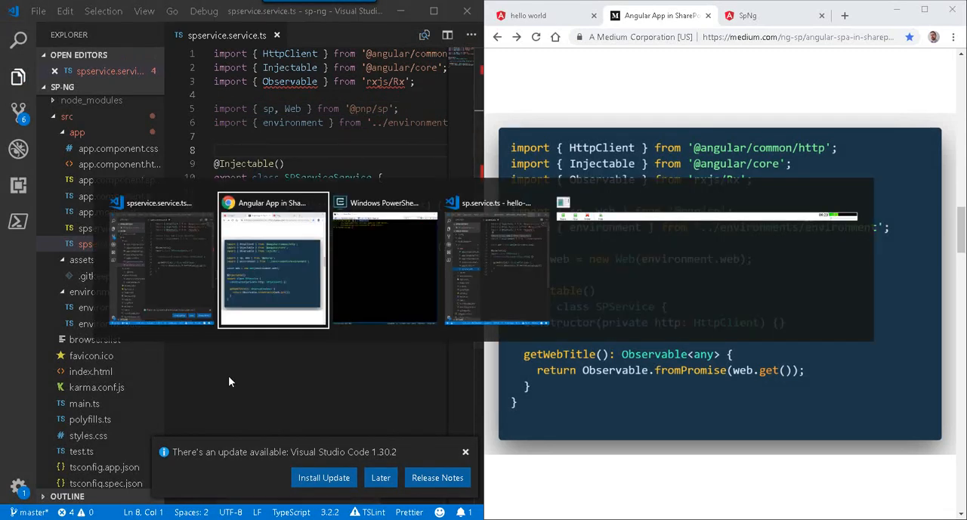
# Run ng serve for sp-ng in PowerShell, which fails with initializer and rxjs-compat errors
pyautogui.click(384, 265)
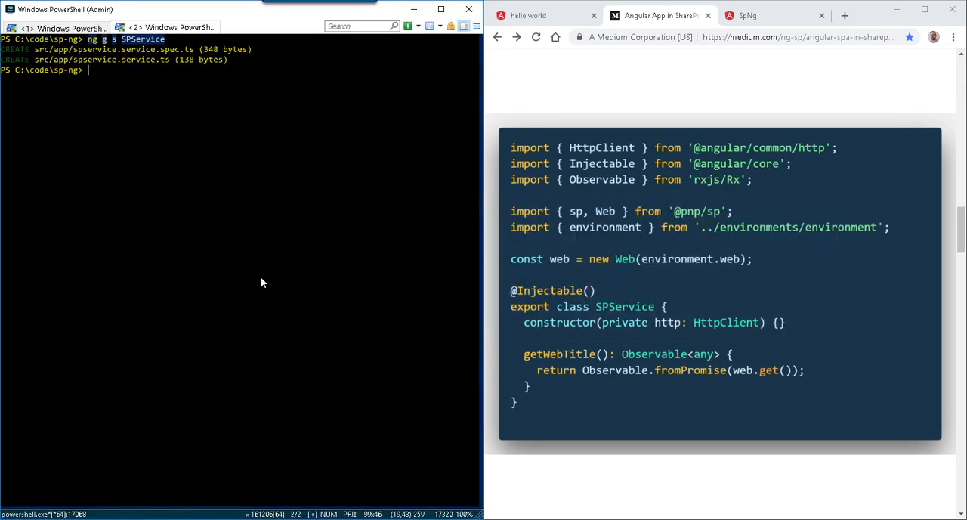
pyautogui.write('ng ser')
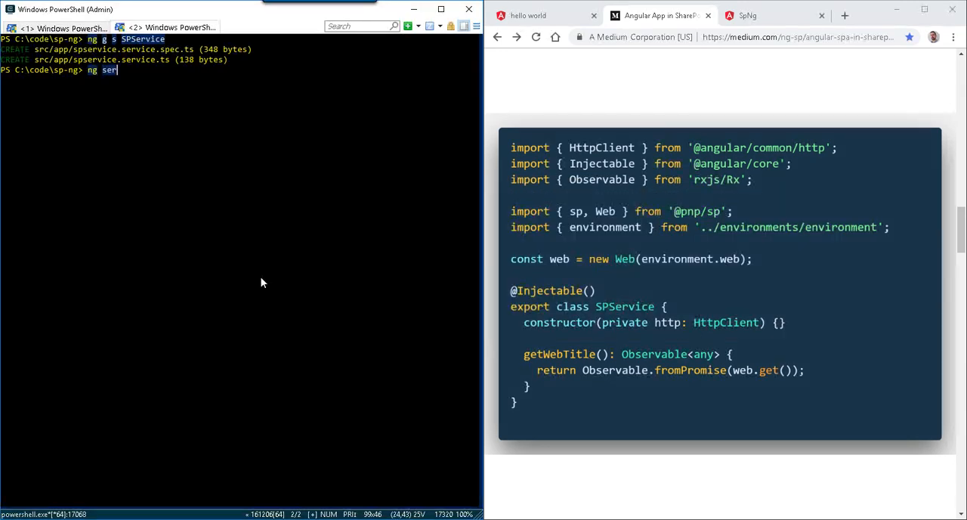
pyautogui.press('Return')
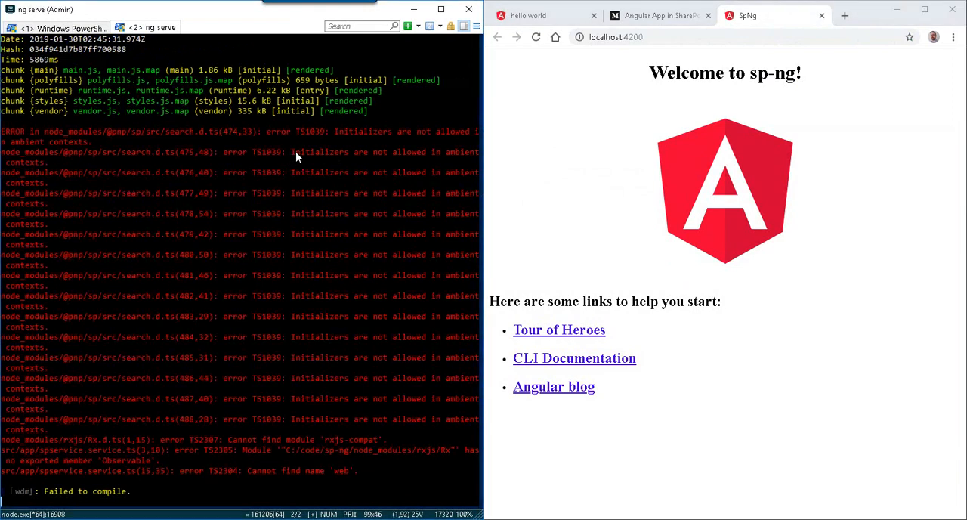
pyautogui.moveTo(364, 175)
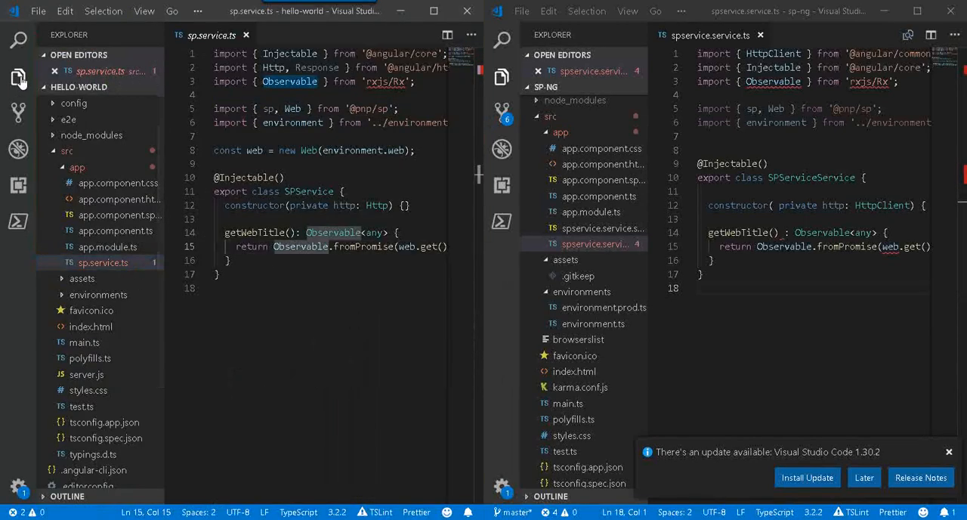
# Show hello-world's sp.service.ts beside sp-ng's spservice.service.ts and select the SPServiceService class name
pyautogui.click(18, 77)
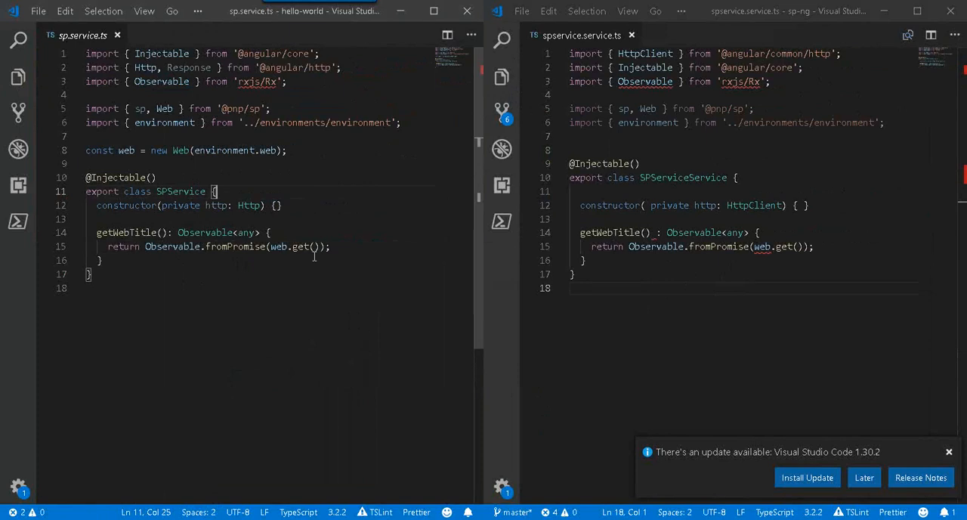
pyautogui.moveTo(236, 266)
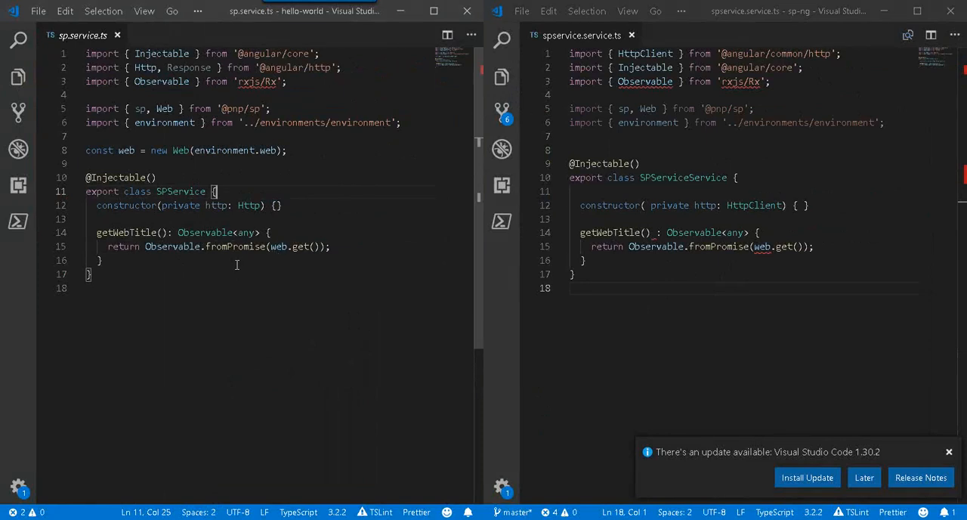
pyautogui.click(100, 260)
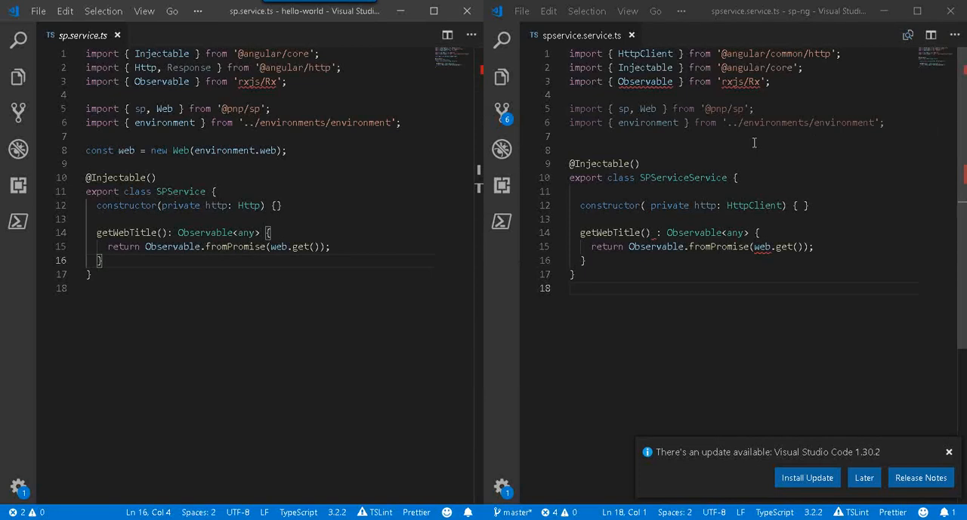
pyautogui.moveTo(582, 36)
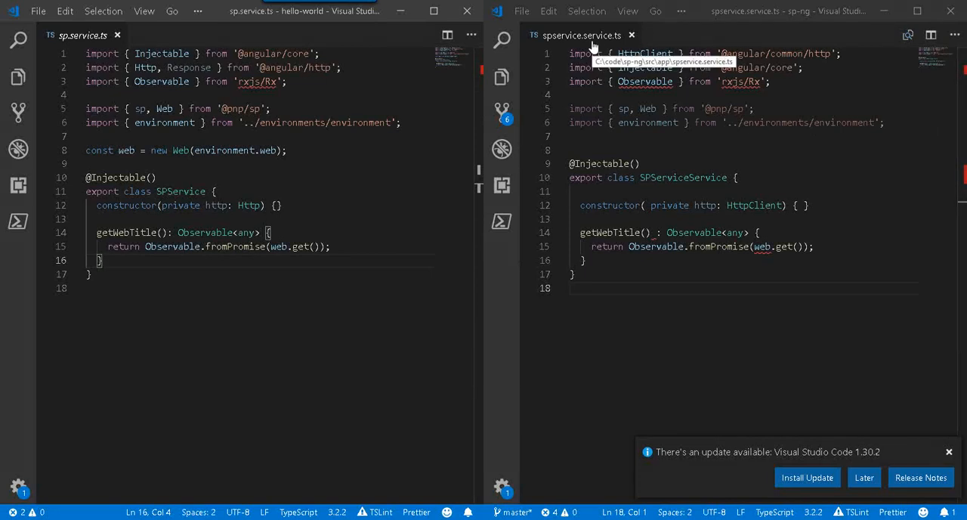
pyautogui.doubleClick(683, 177)
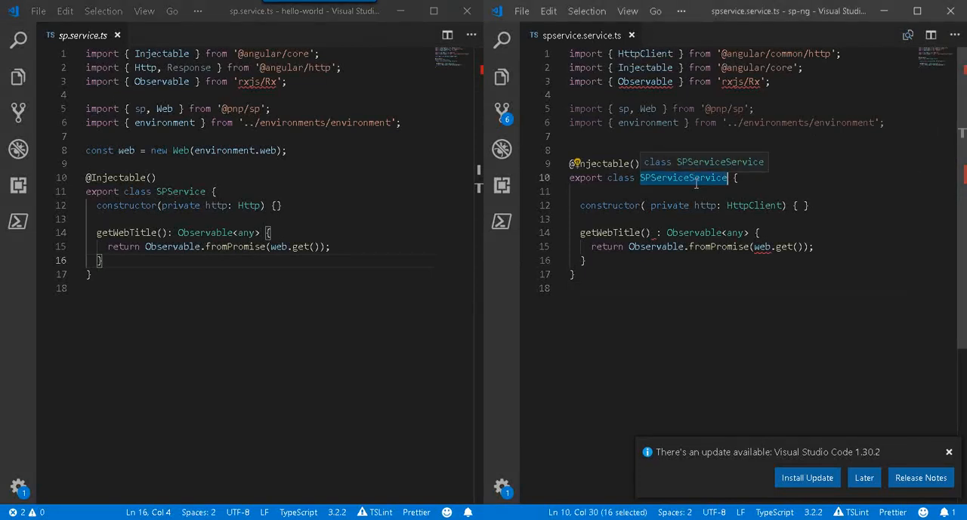
pyautogui.moveTo(652, 166)
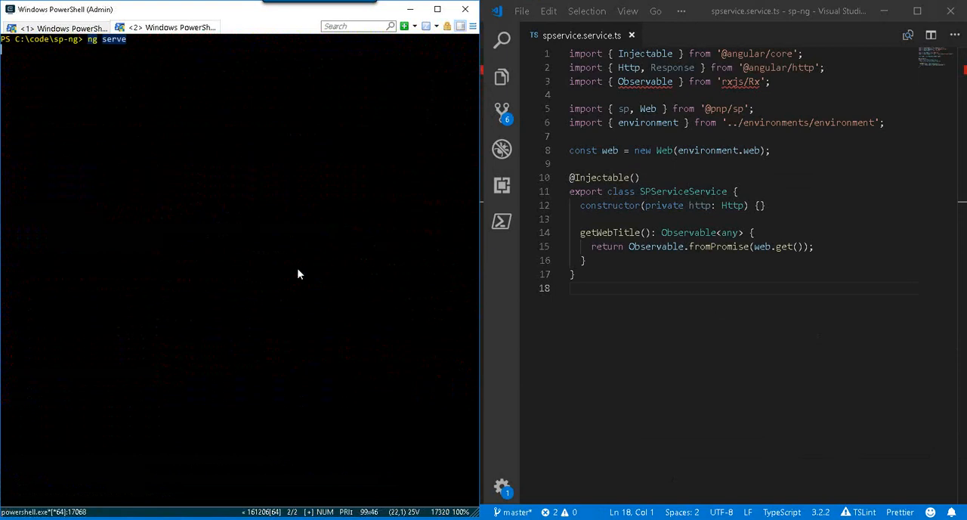
# Rerun ng serve and highlight the missing rxjs-compat module in the error output
pyautogui.press('Return')
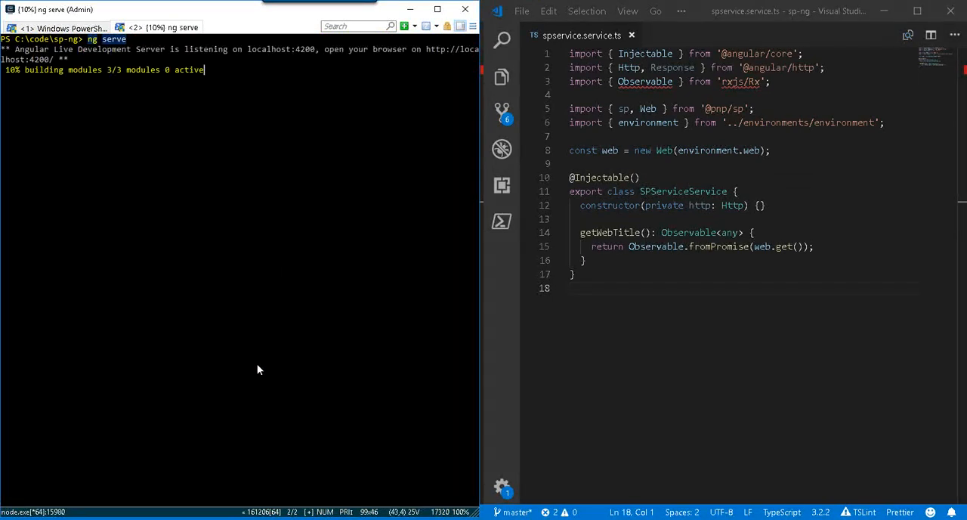
pyautogui.moveTo(271, 400)
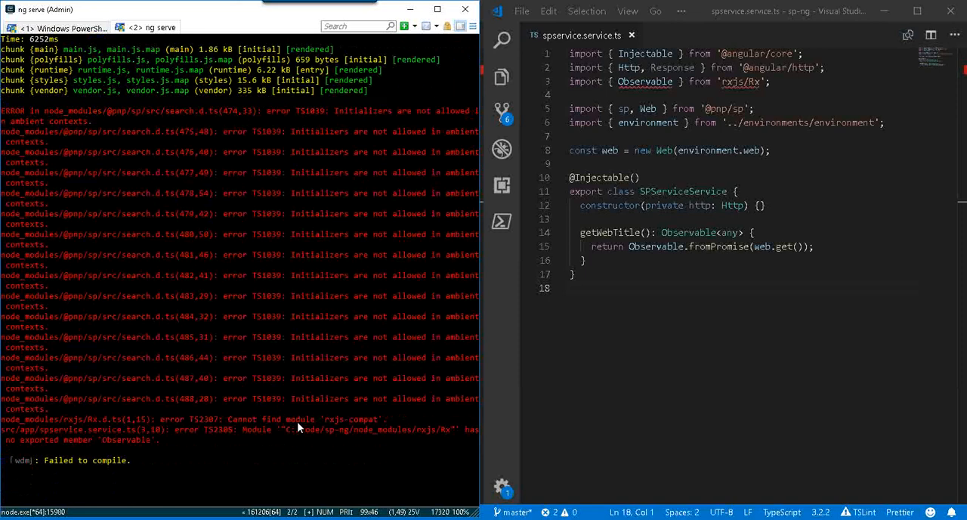
pyautogui.moveTo(330, 422)
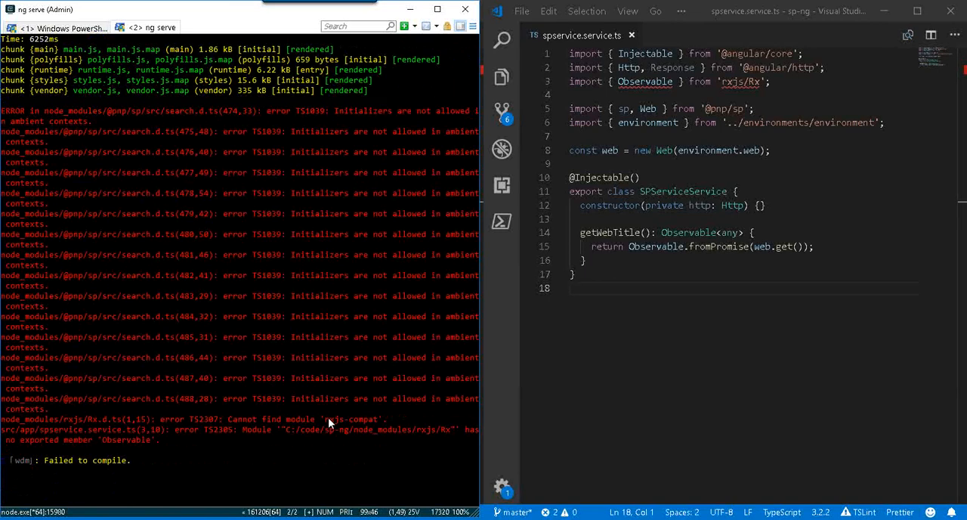
pyautogui.doubleClick(352, 419)
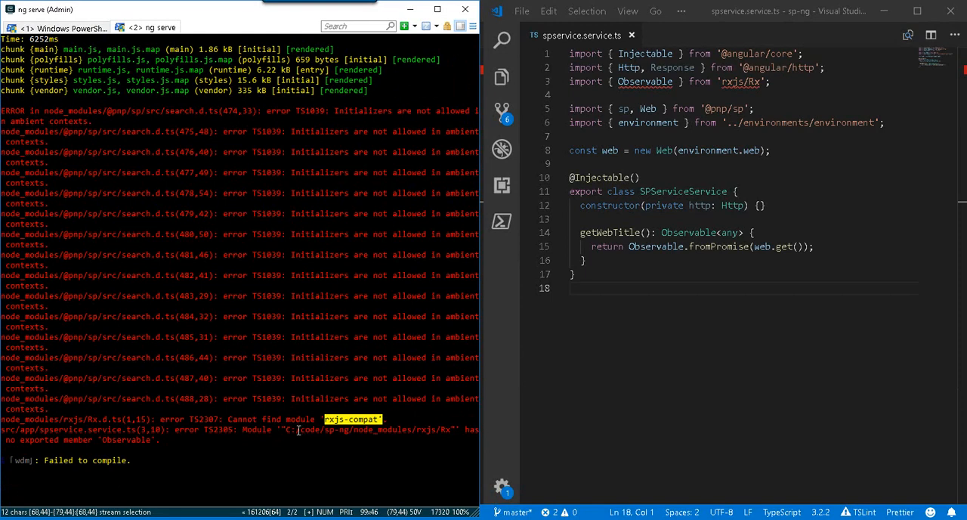
pyautogui.moveTo(375, 267)
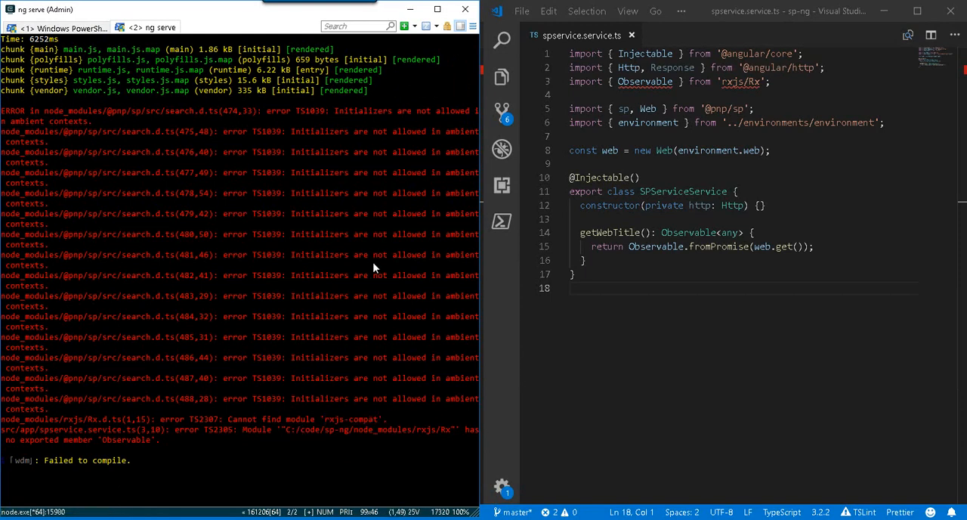
pyautogui.scroll(-3)
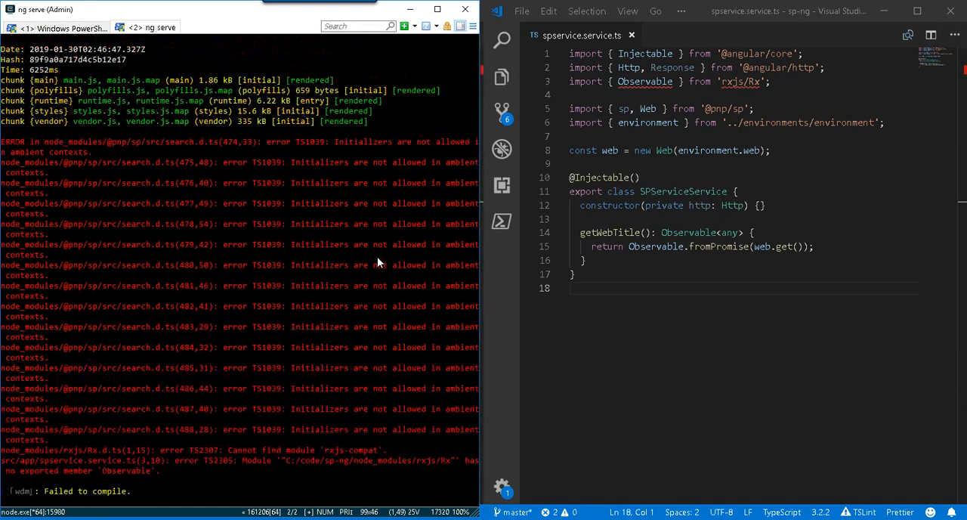
pyautogui.moveTo(411, 9)
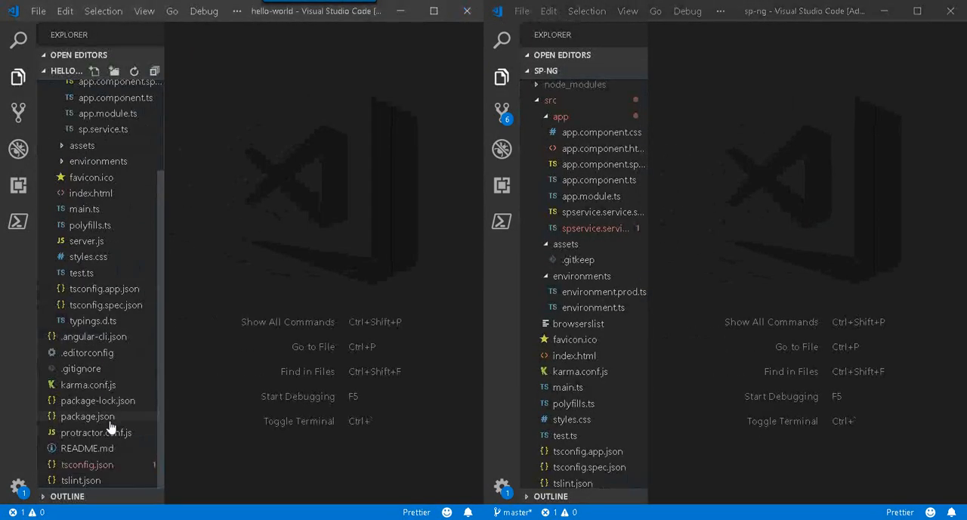
# Review hello-world's package.json dependencies (Angular 5.2, rxjs 5.5.6) against sp-ng's, then close it
pyautogui.click(86, 416)
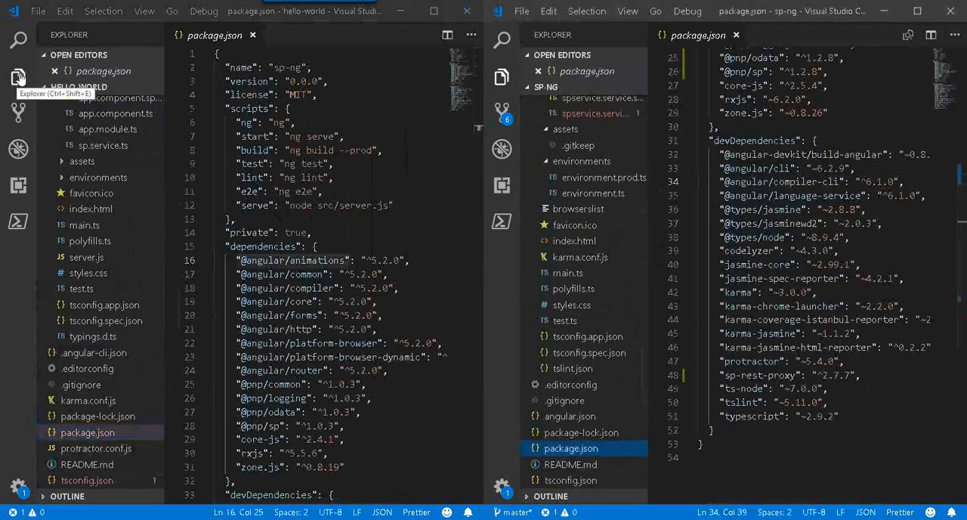
pyautogui.click(18, 77)
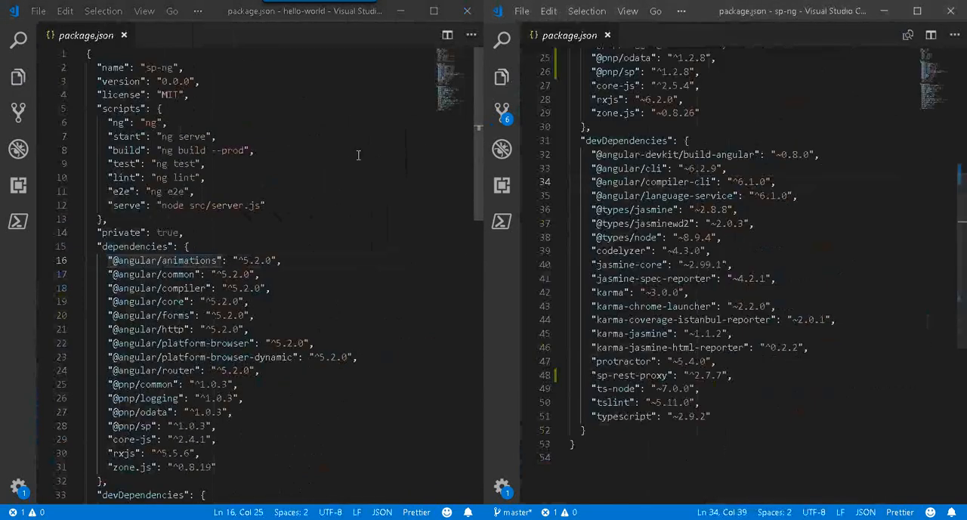
pyautogui.scroll(-3)
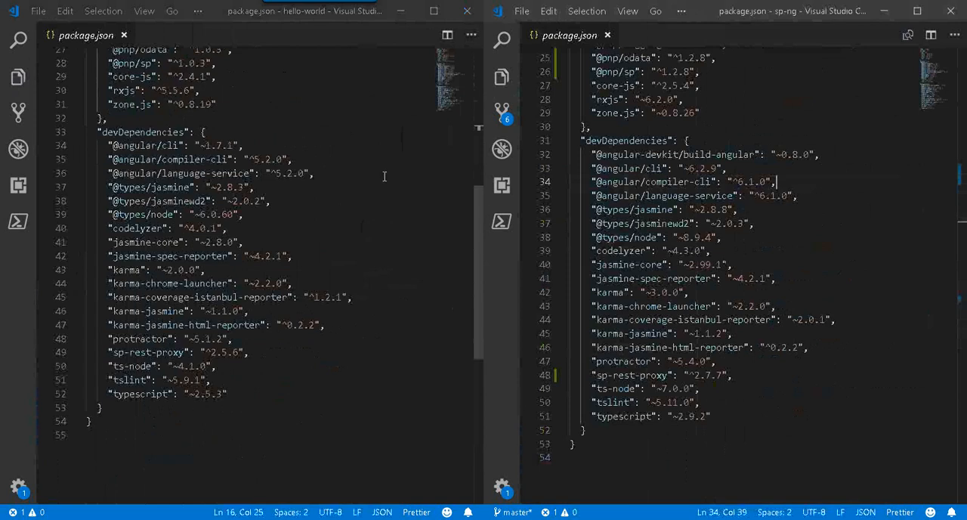
pyautogui.scroll(3)
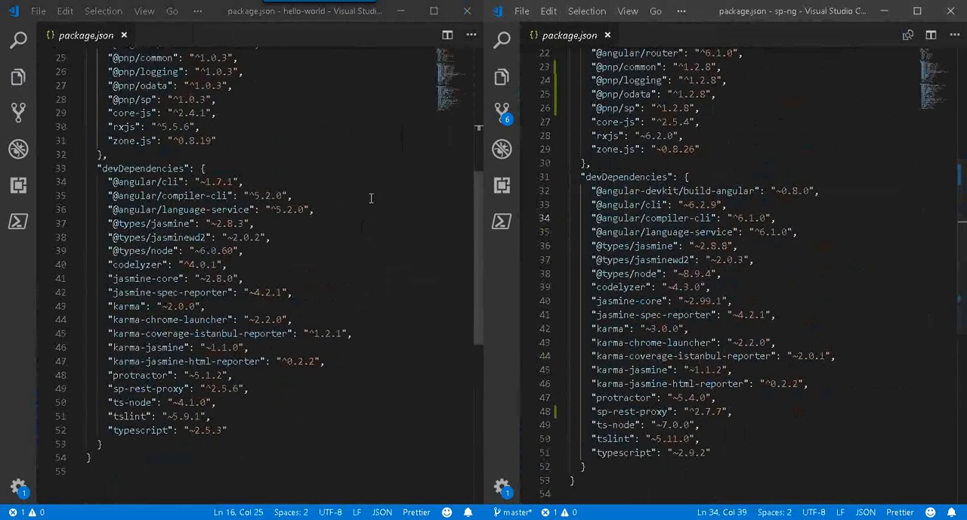
pyautogui.scroll(3)
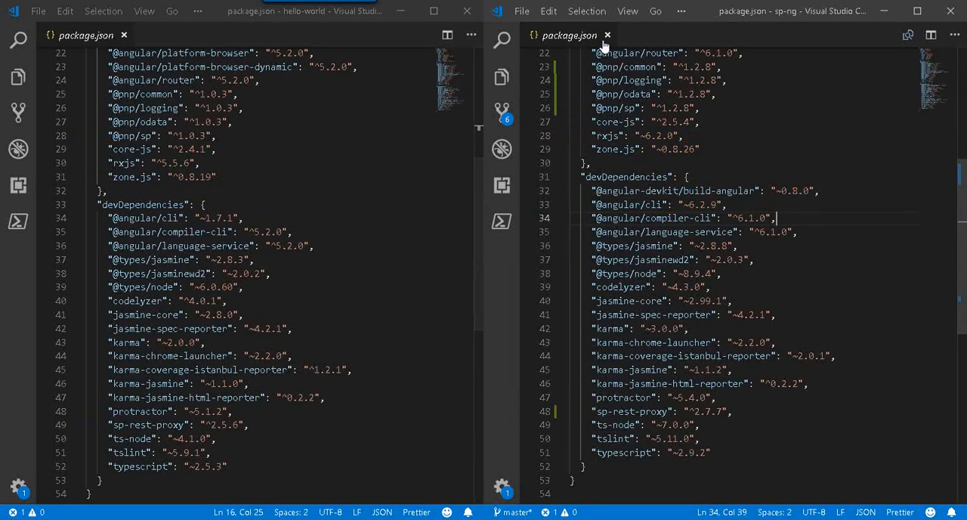
pyautogui.click(607, 35)
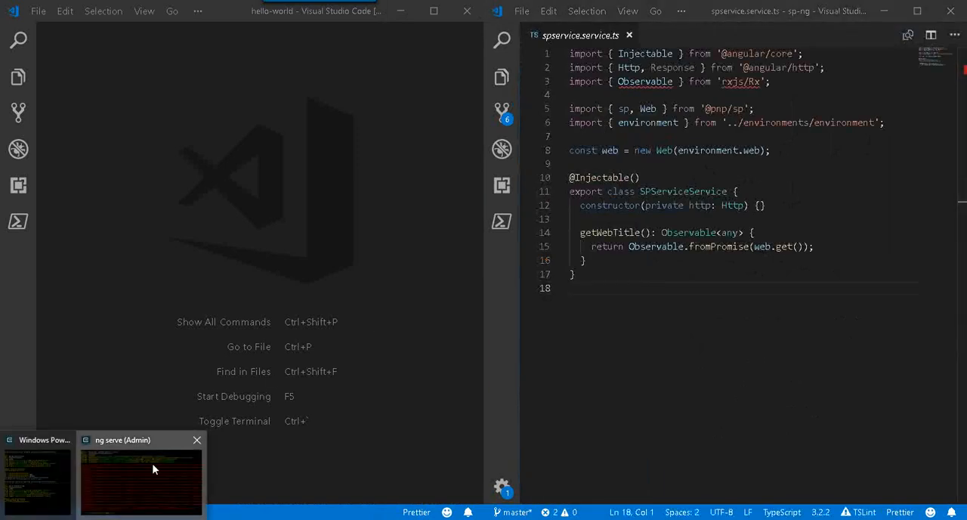
# Clear the console and change the SPService import path from 'rxjs/Rx' to 'rxjs'
pyautogui.click(141, 480)
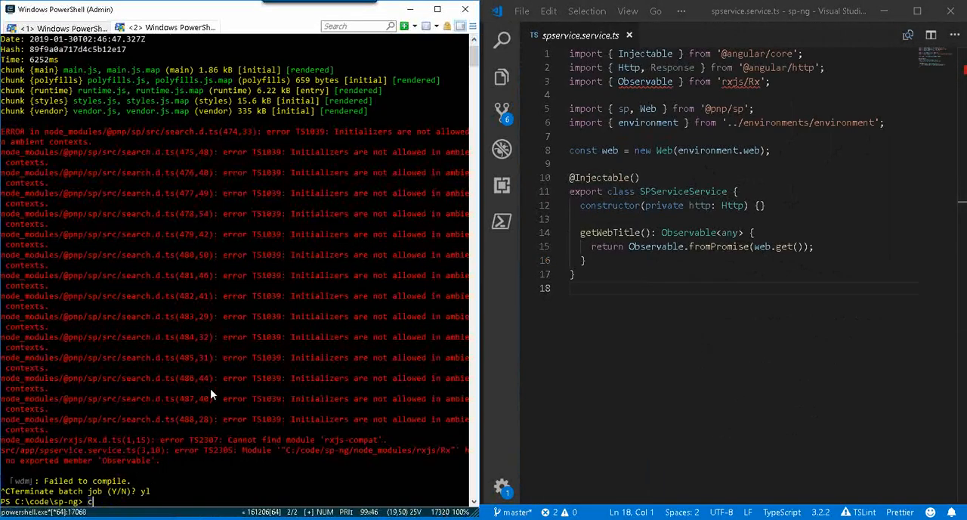
pyautogui.press('Return')
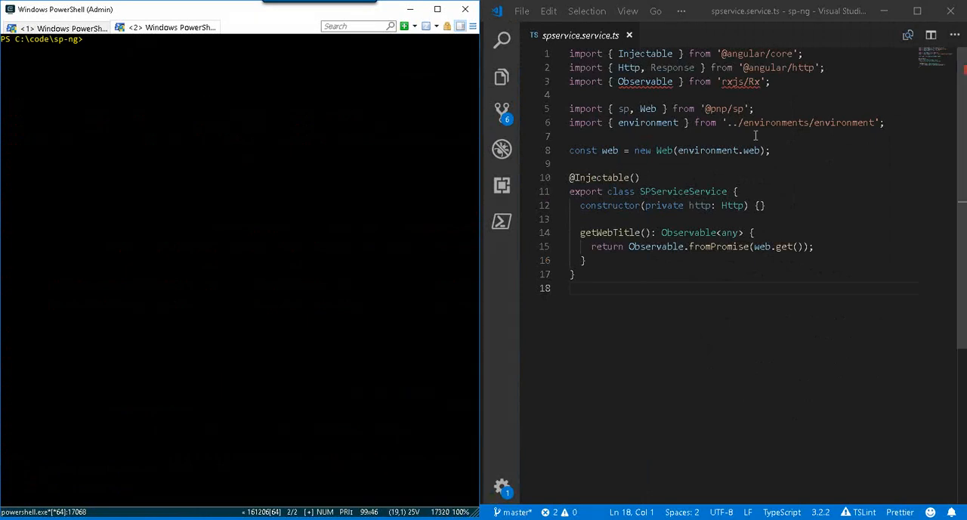
pyautogui.doubleClick(749, 82)
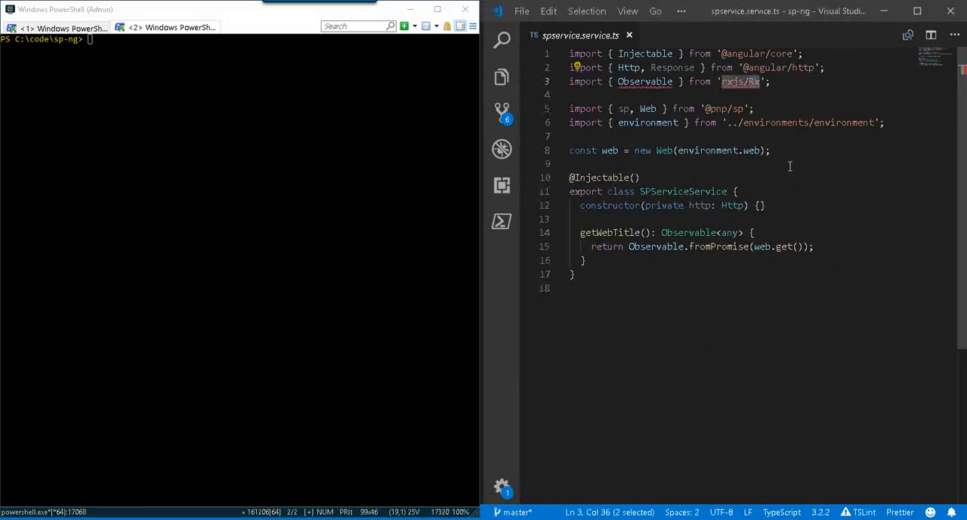
pyautogui.press('Backspace')
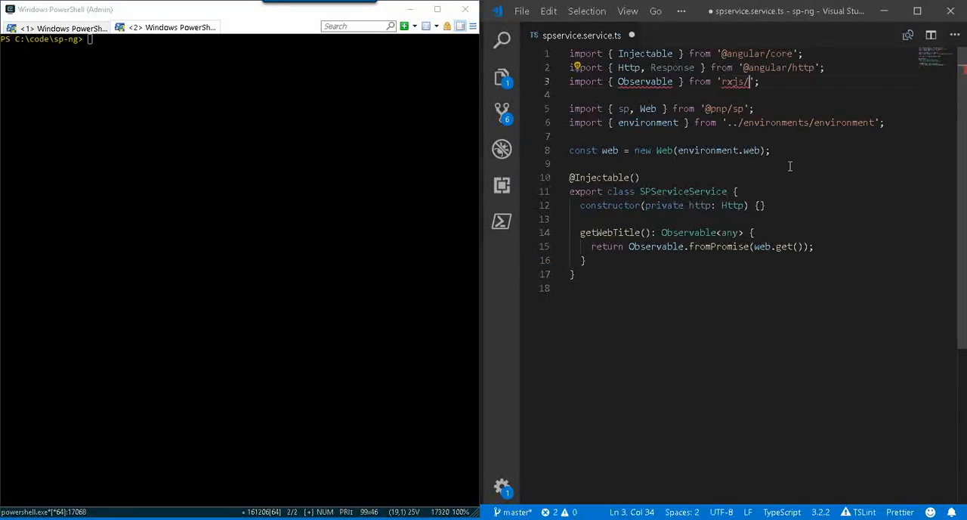
pyautogui.press('Backspace')
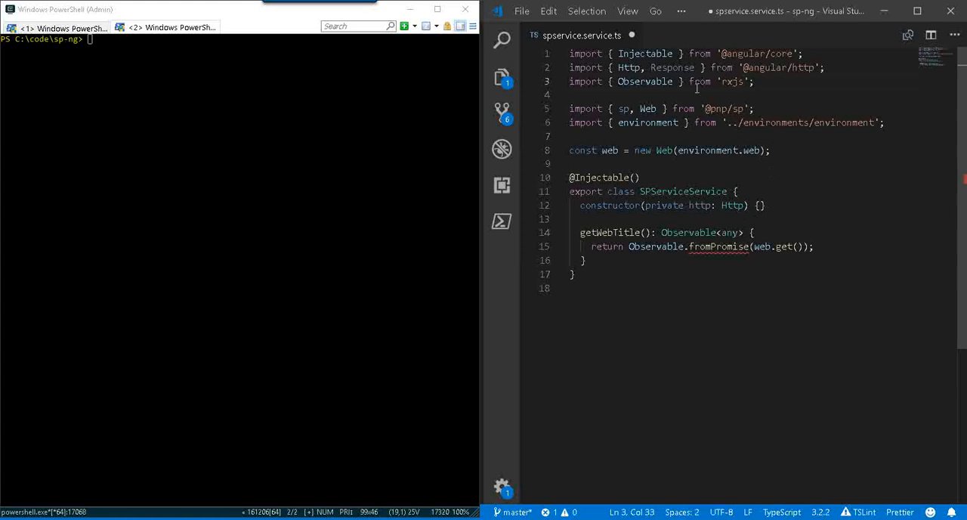
pyautogui.moveTo(733, 82)
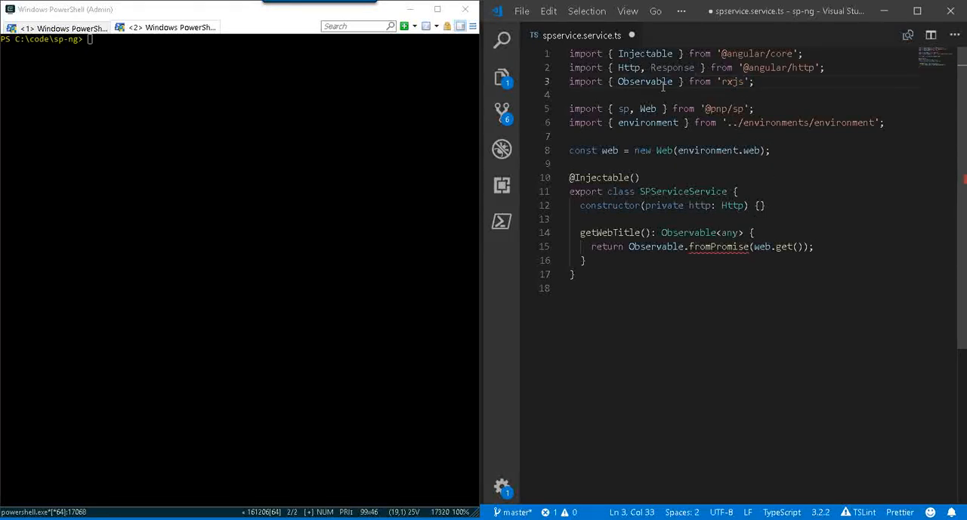
# Import Observable, to, from from 'rxjs' and return from(web.get()) instead of Observable.fromPromise
pyautogui.doubleClick(644, 82)
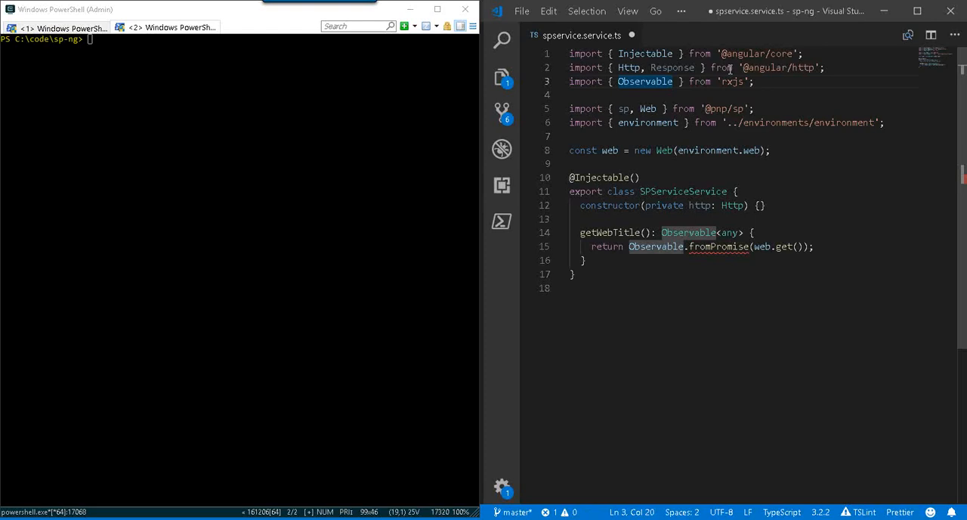
pyautogui.write(', to, from')
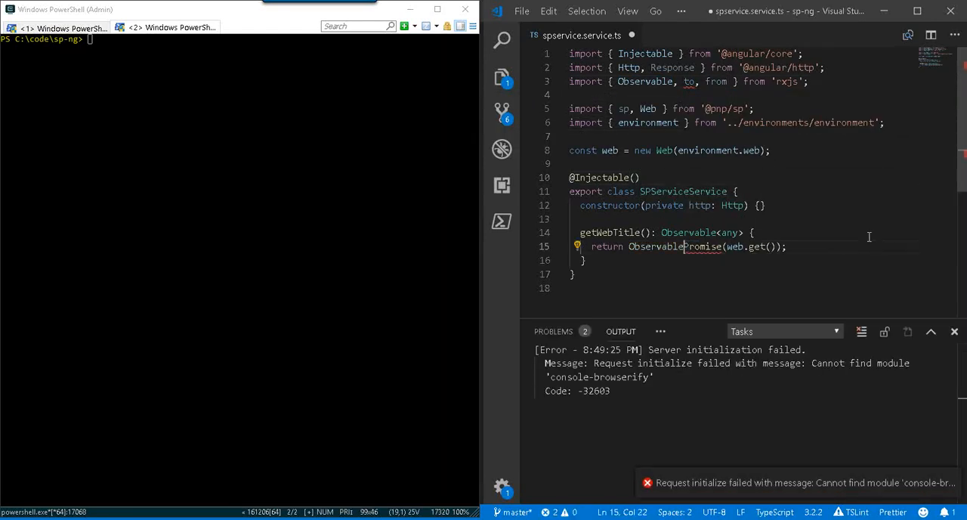
pyautogui.write('from')
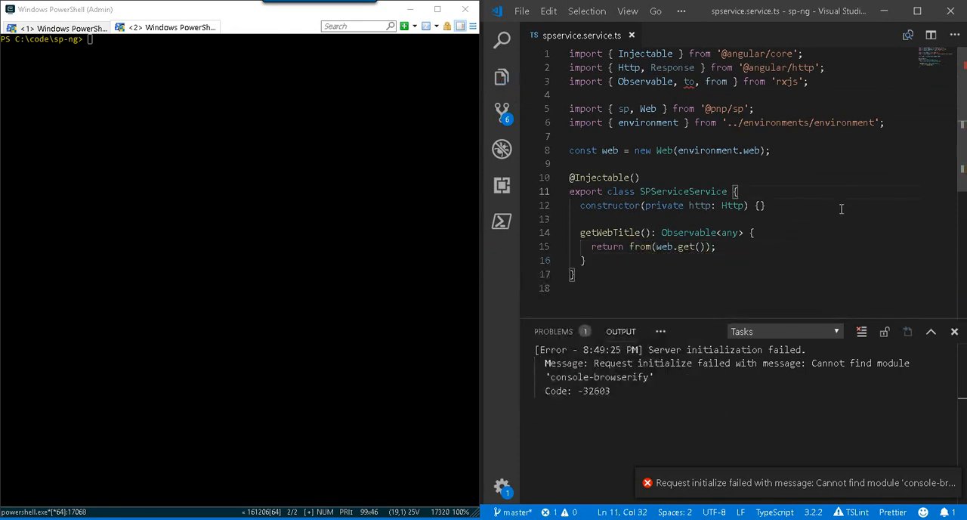
pyautogui.moveTo(690, 81)
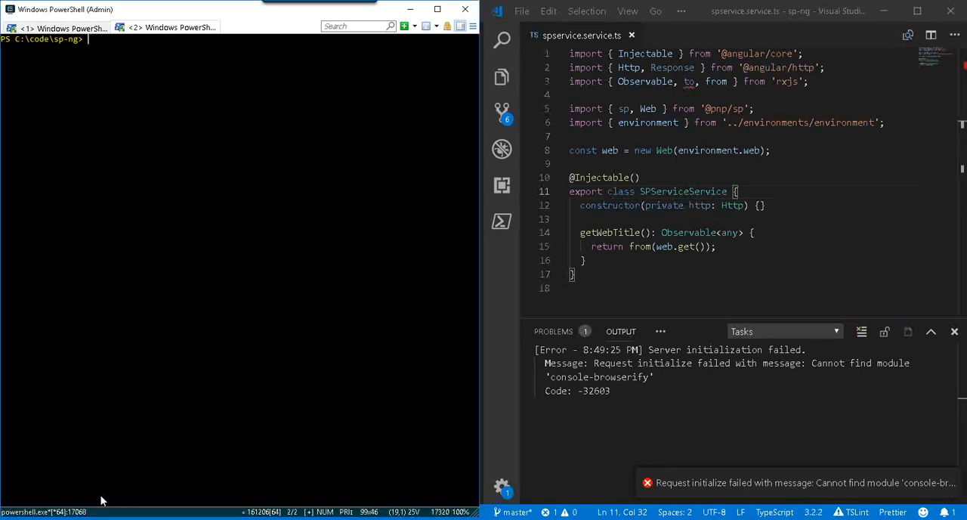
pyautogui.write('ng ser')
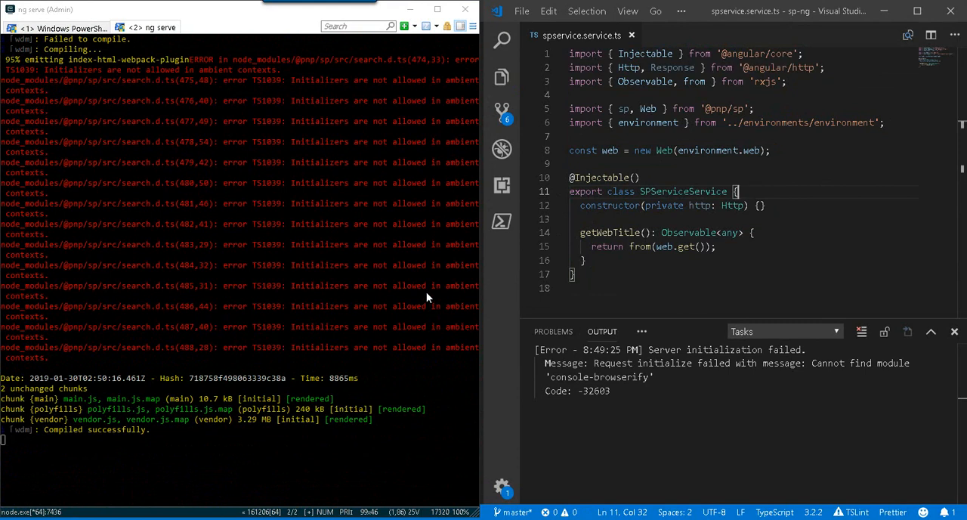
# Terminate the running dev server with Ctrl+C, confirm y, and run ng serve again
pyautogui.press('ctrl+c')
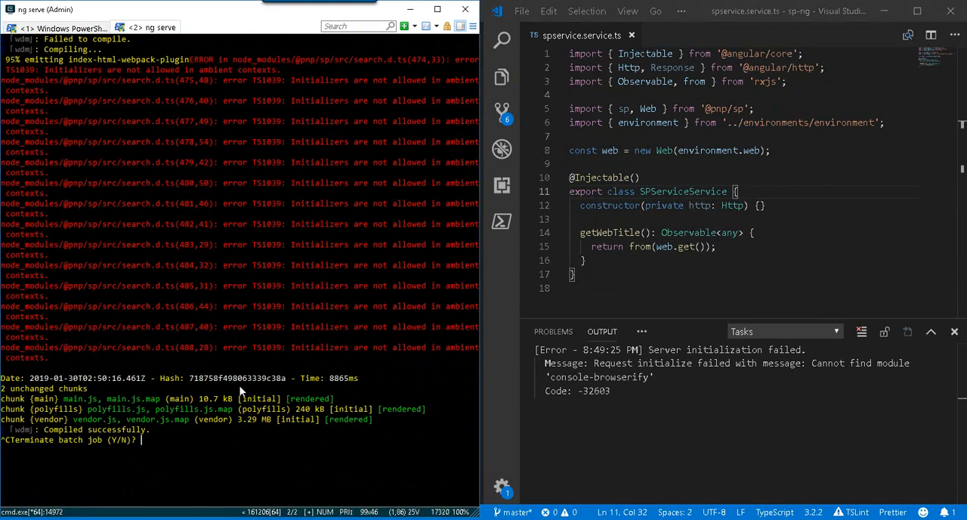
pyautogui.write('y')
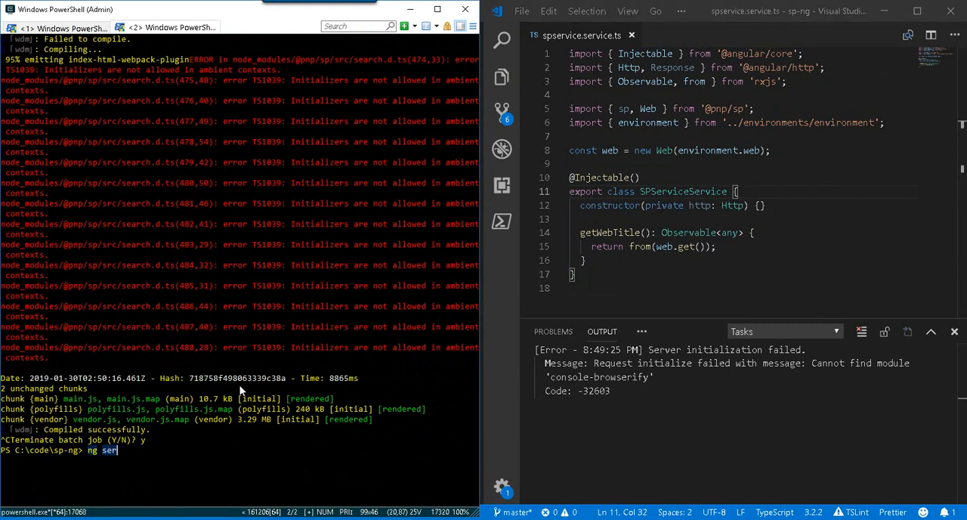
pyautogui.press('Return')
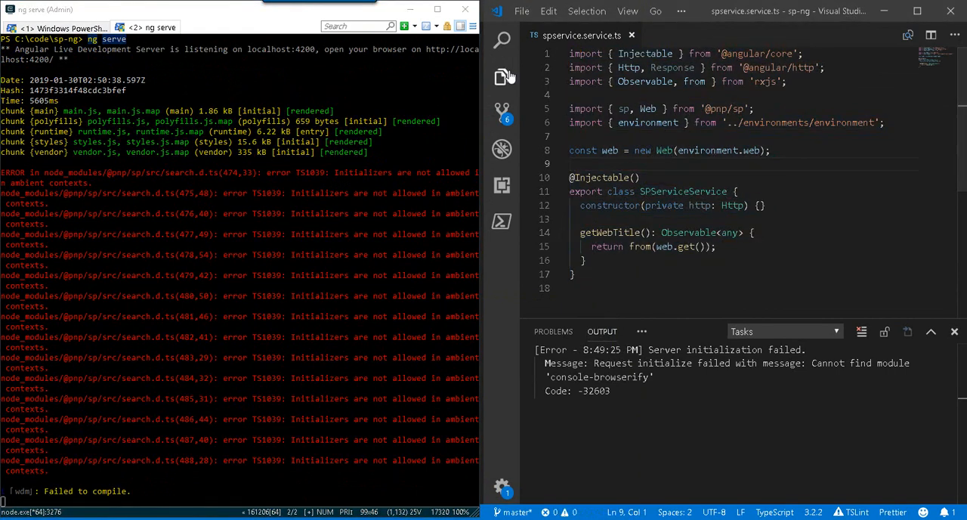
pyautogui.click(502, 77)
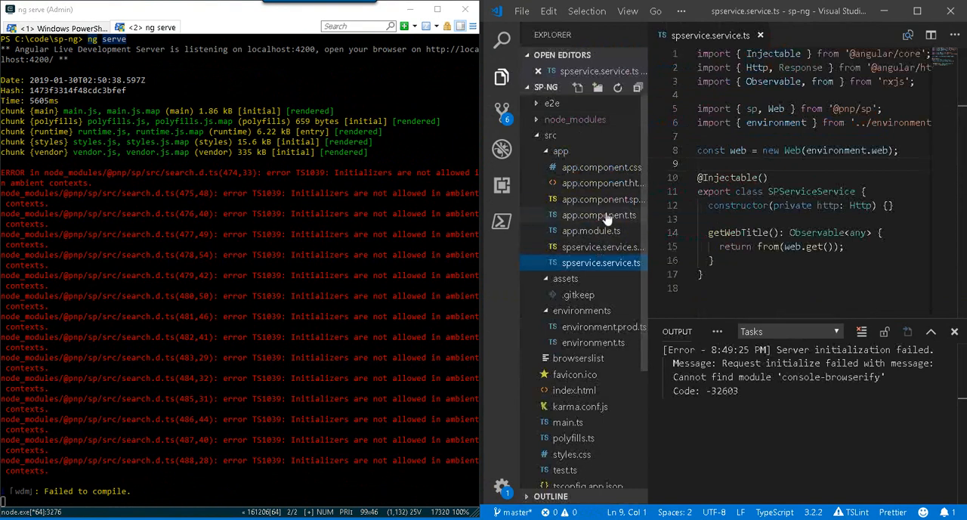
pyautogui.click(601, 229)
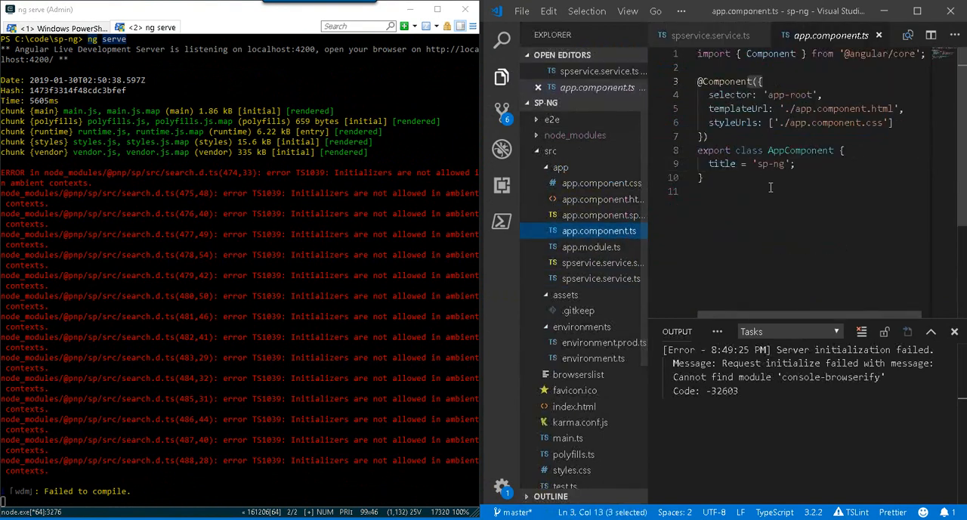
pyautogui.click(601, 278)
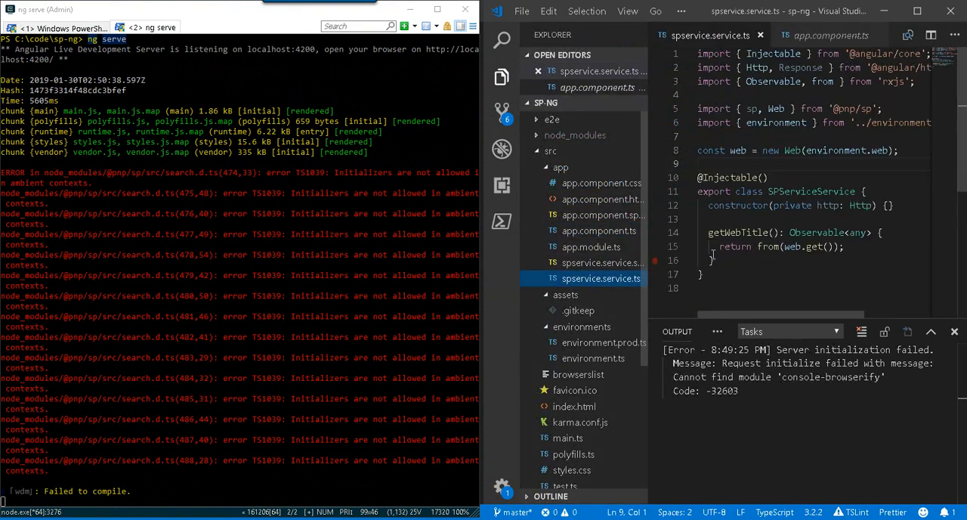
pyautogui.press('ctrl+a')
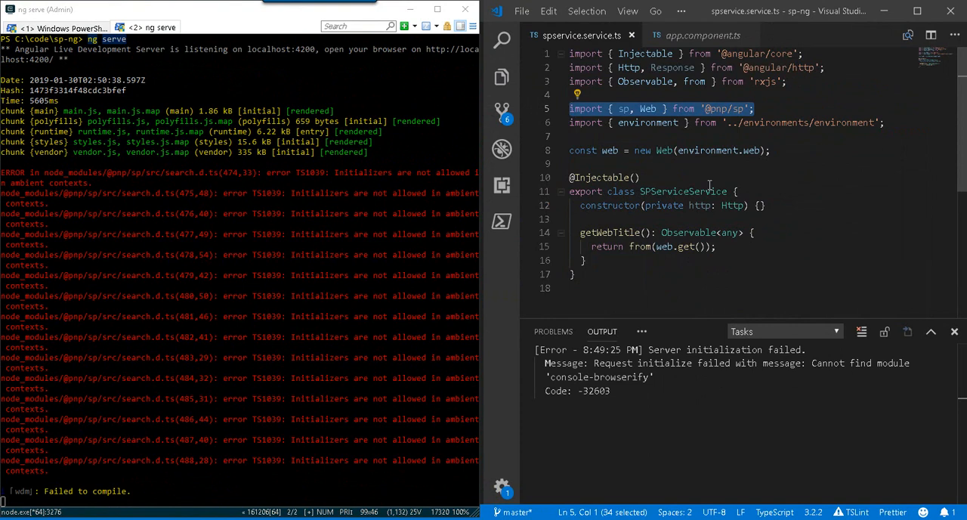
pyautogui.click(668, 151)
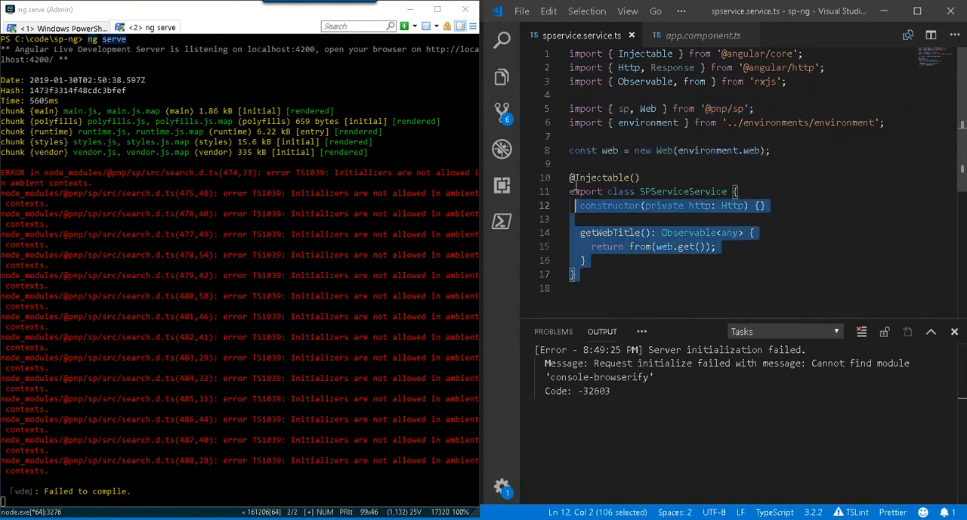
pyautogui.press('ctrl+a')
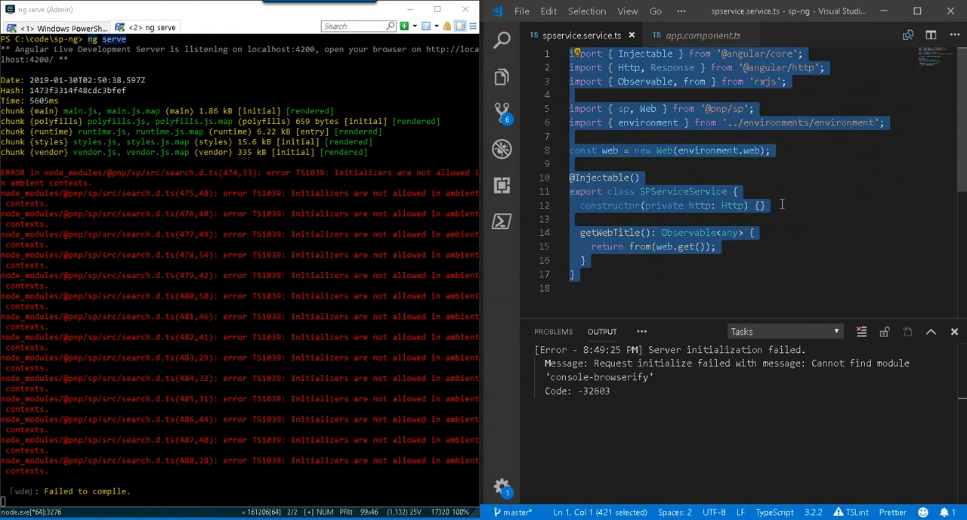
pyautogui.click(750, 275)
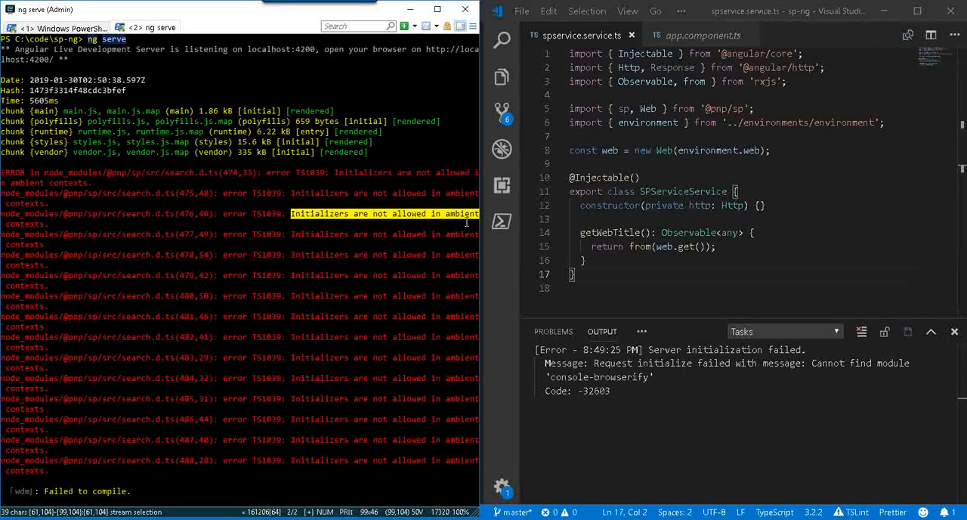
pyautogui.moveTo(688, 233)
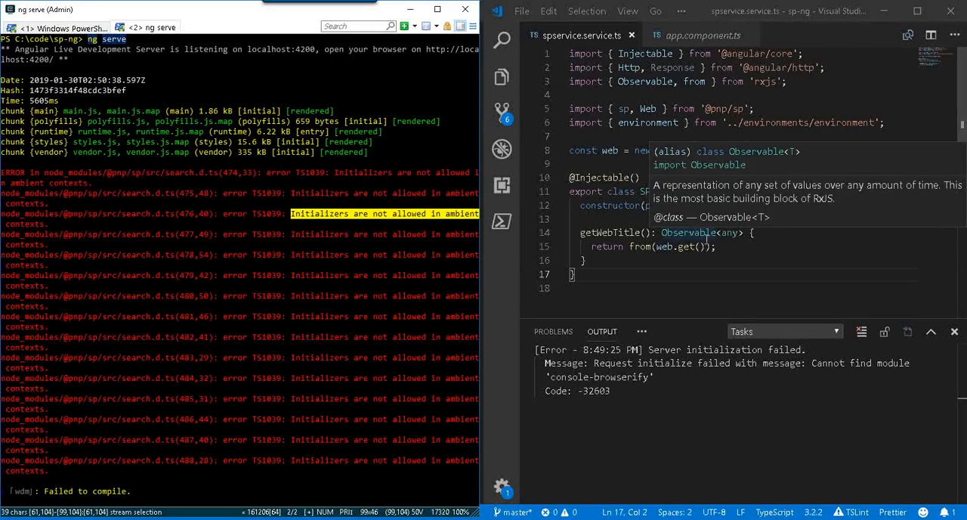